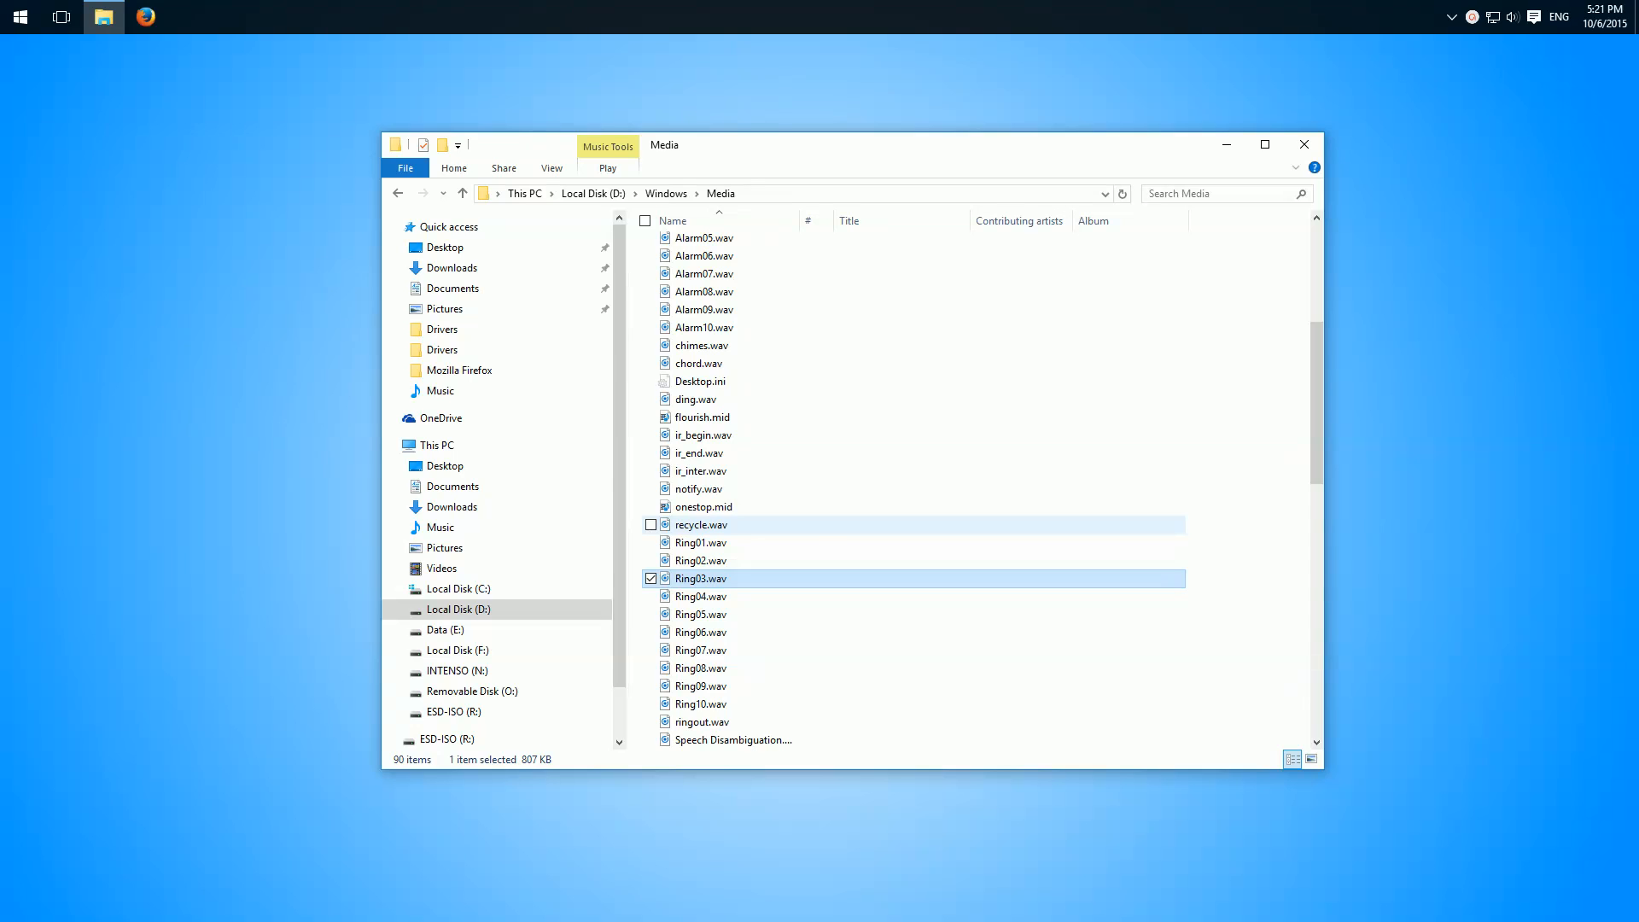
mouse_move(700, 525)
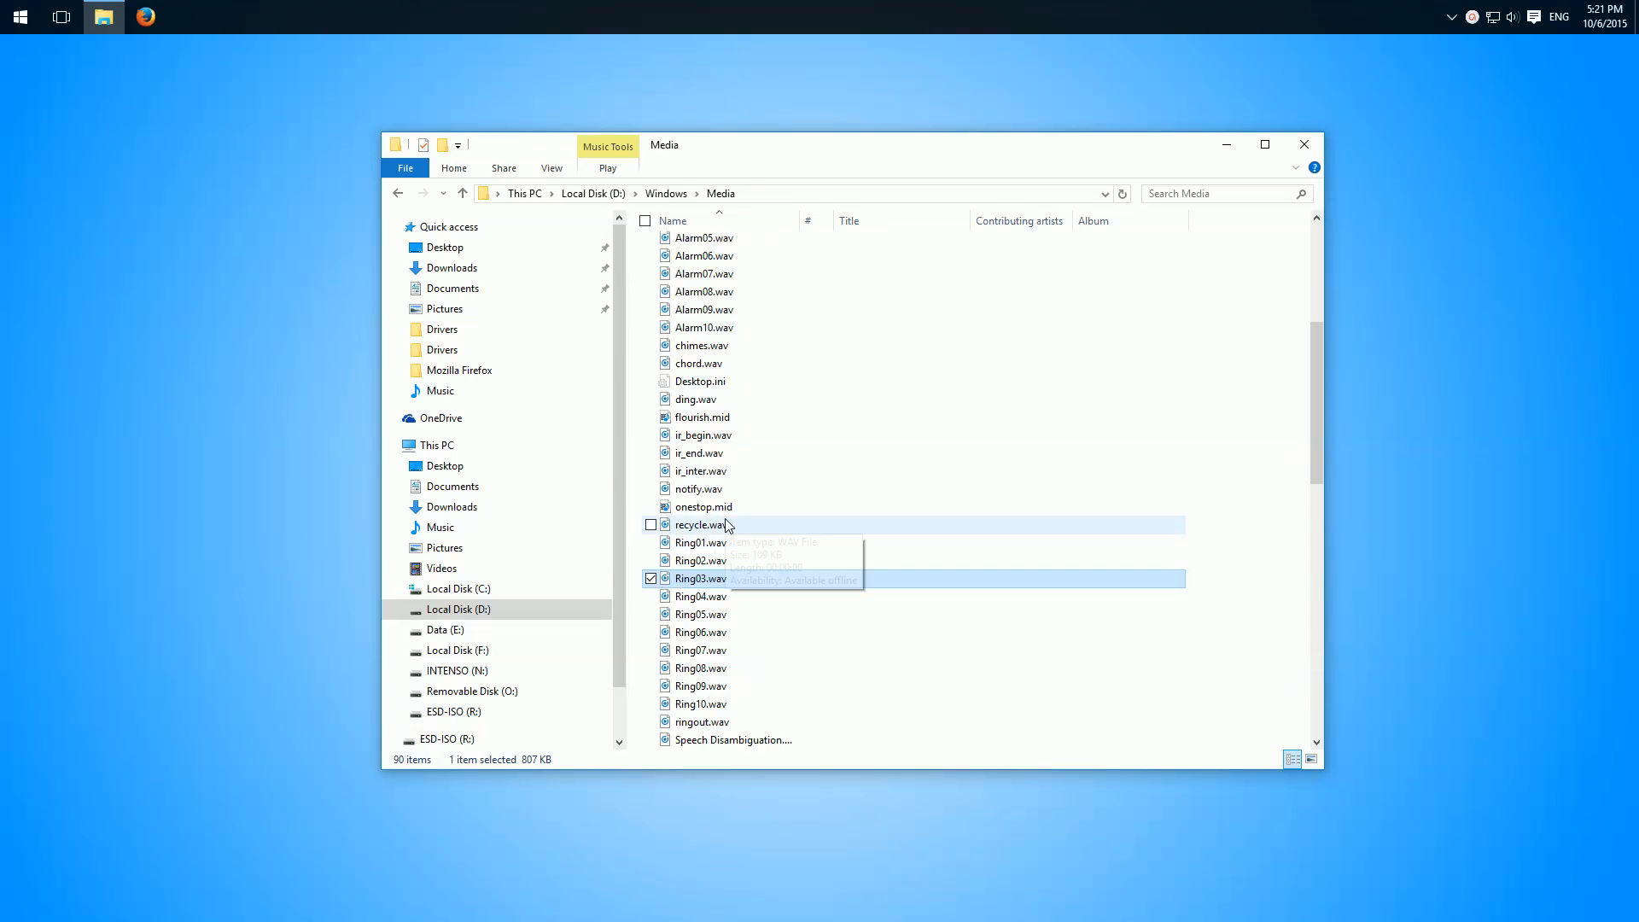
mouse_move(745, 525)
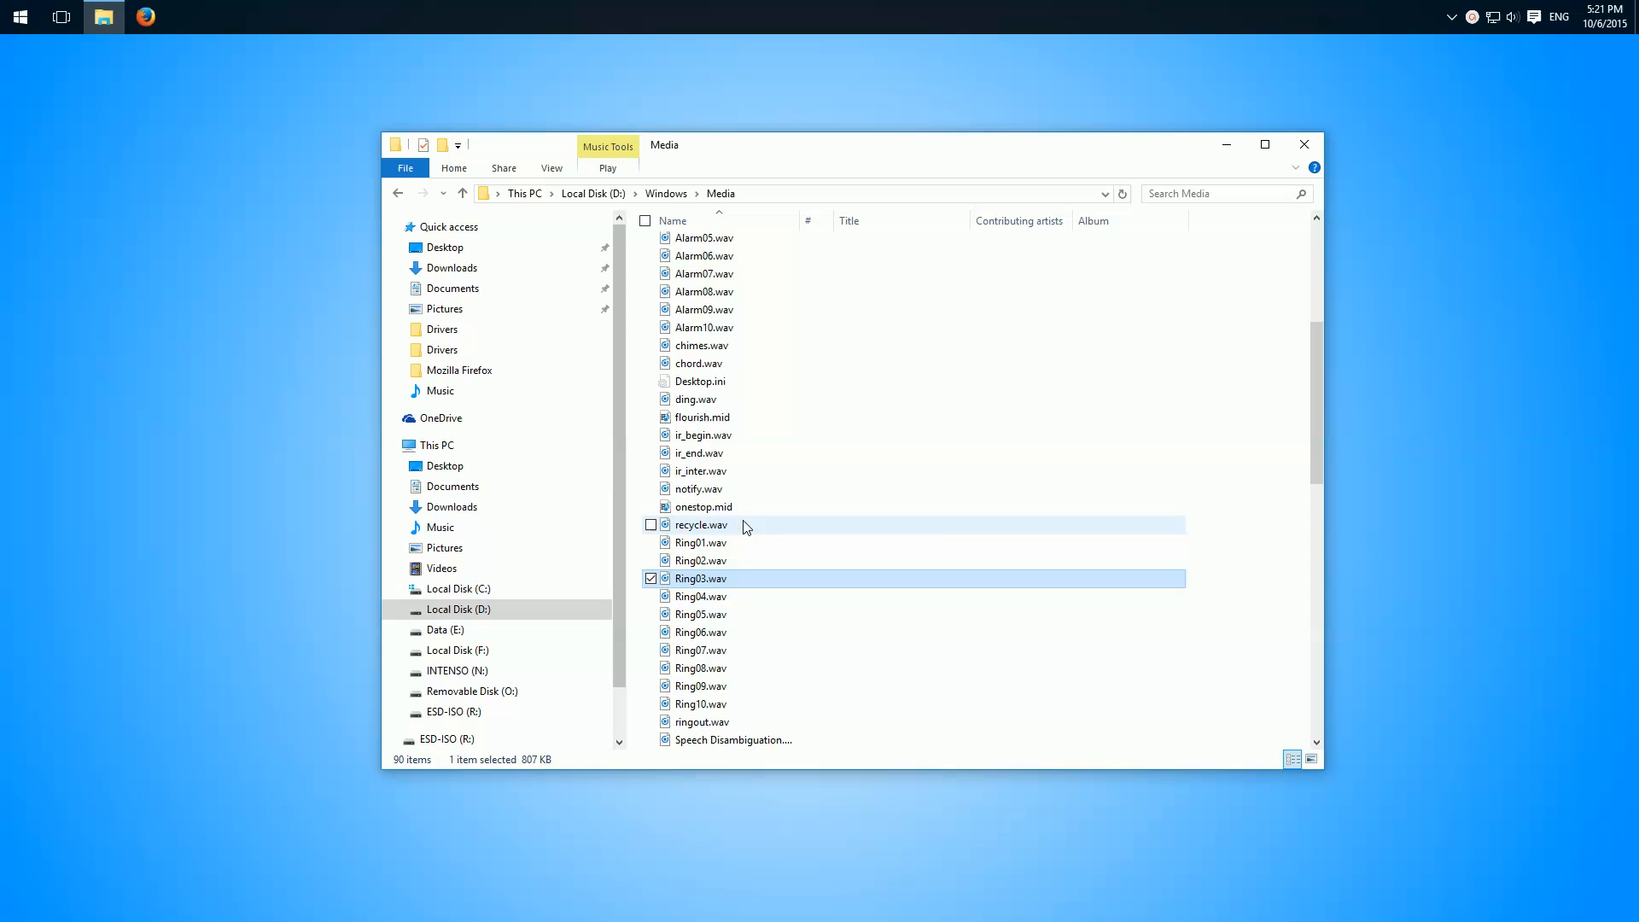
mouse_move(815, 434)
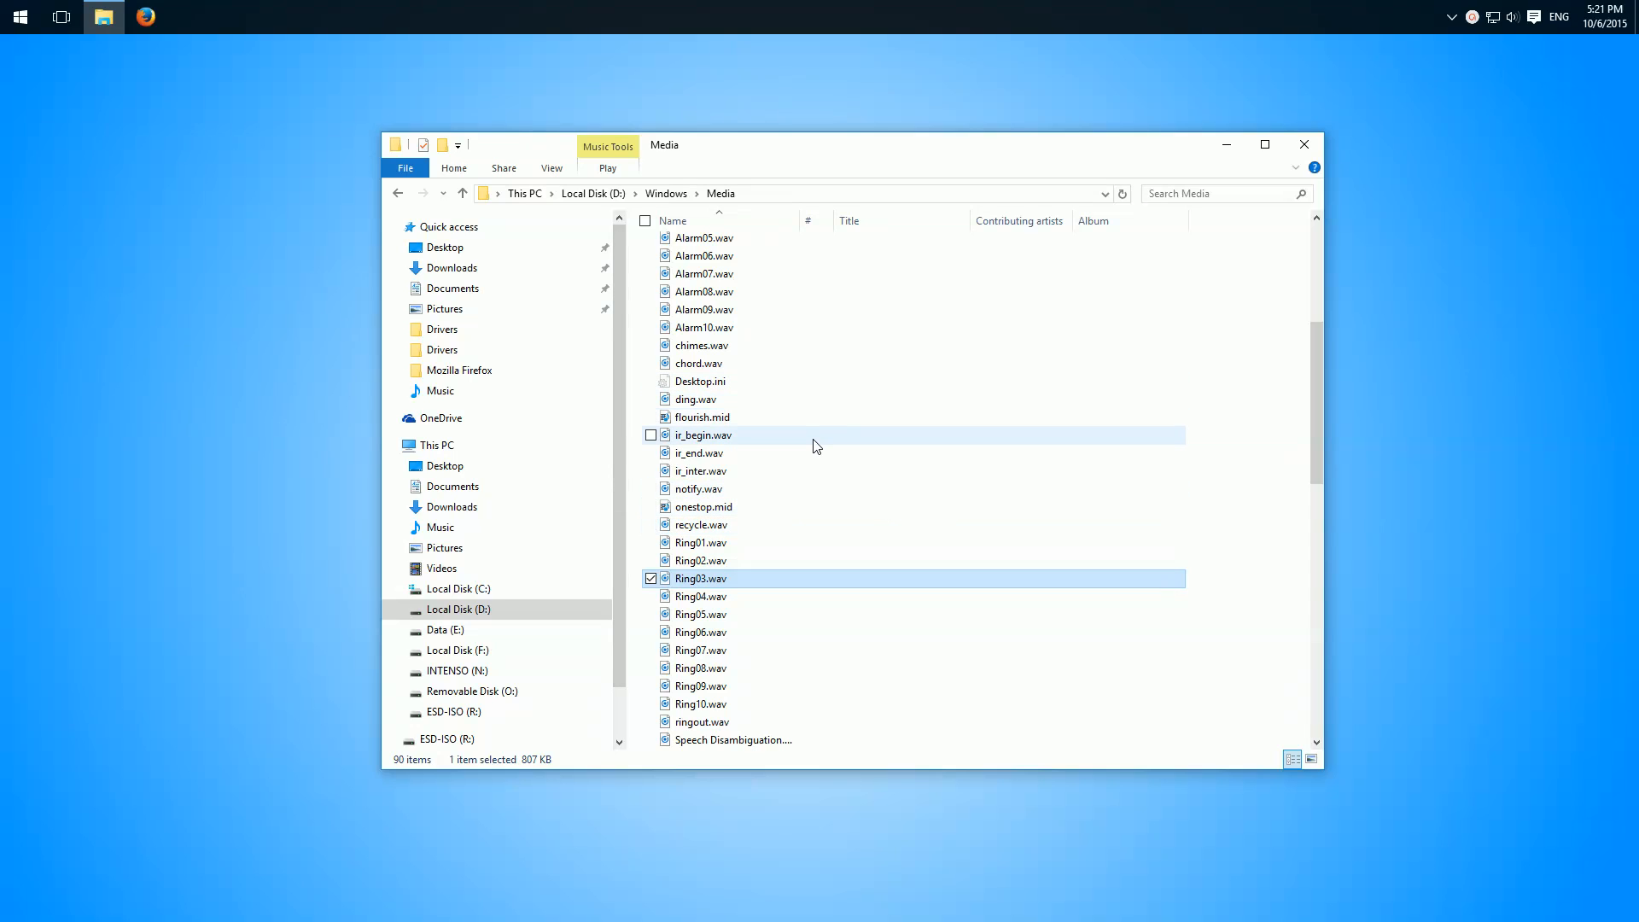
mouse_move(782, 513)
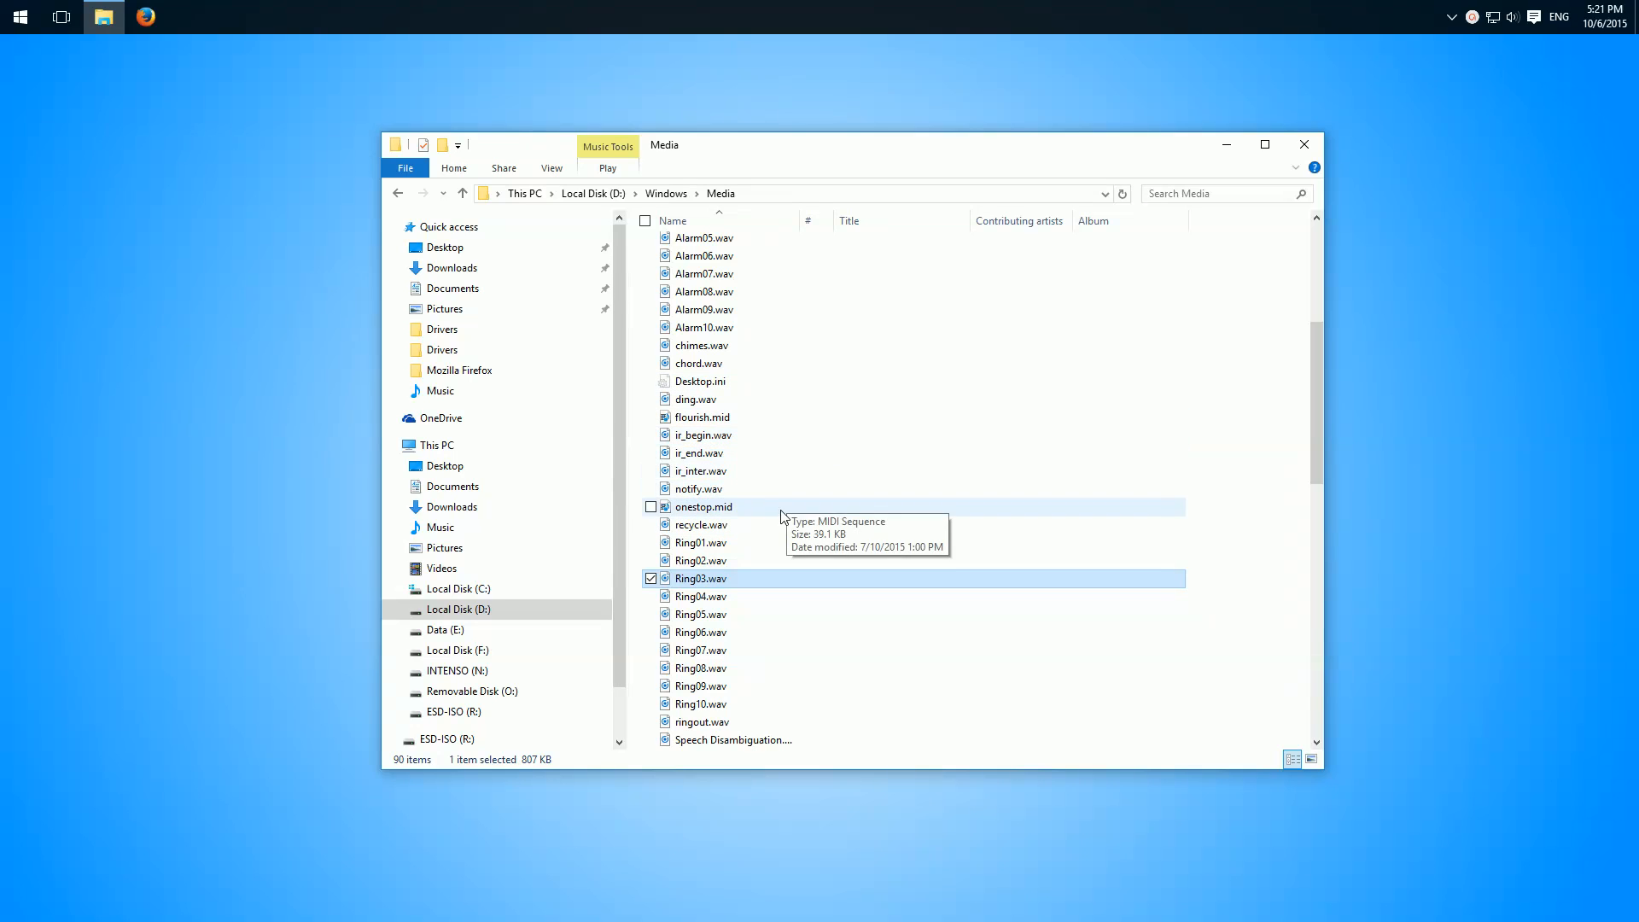
mouse_move(759, 549)
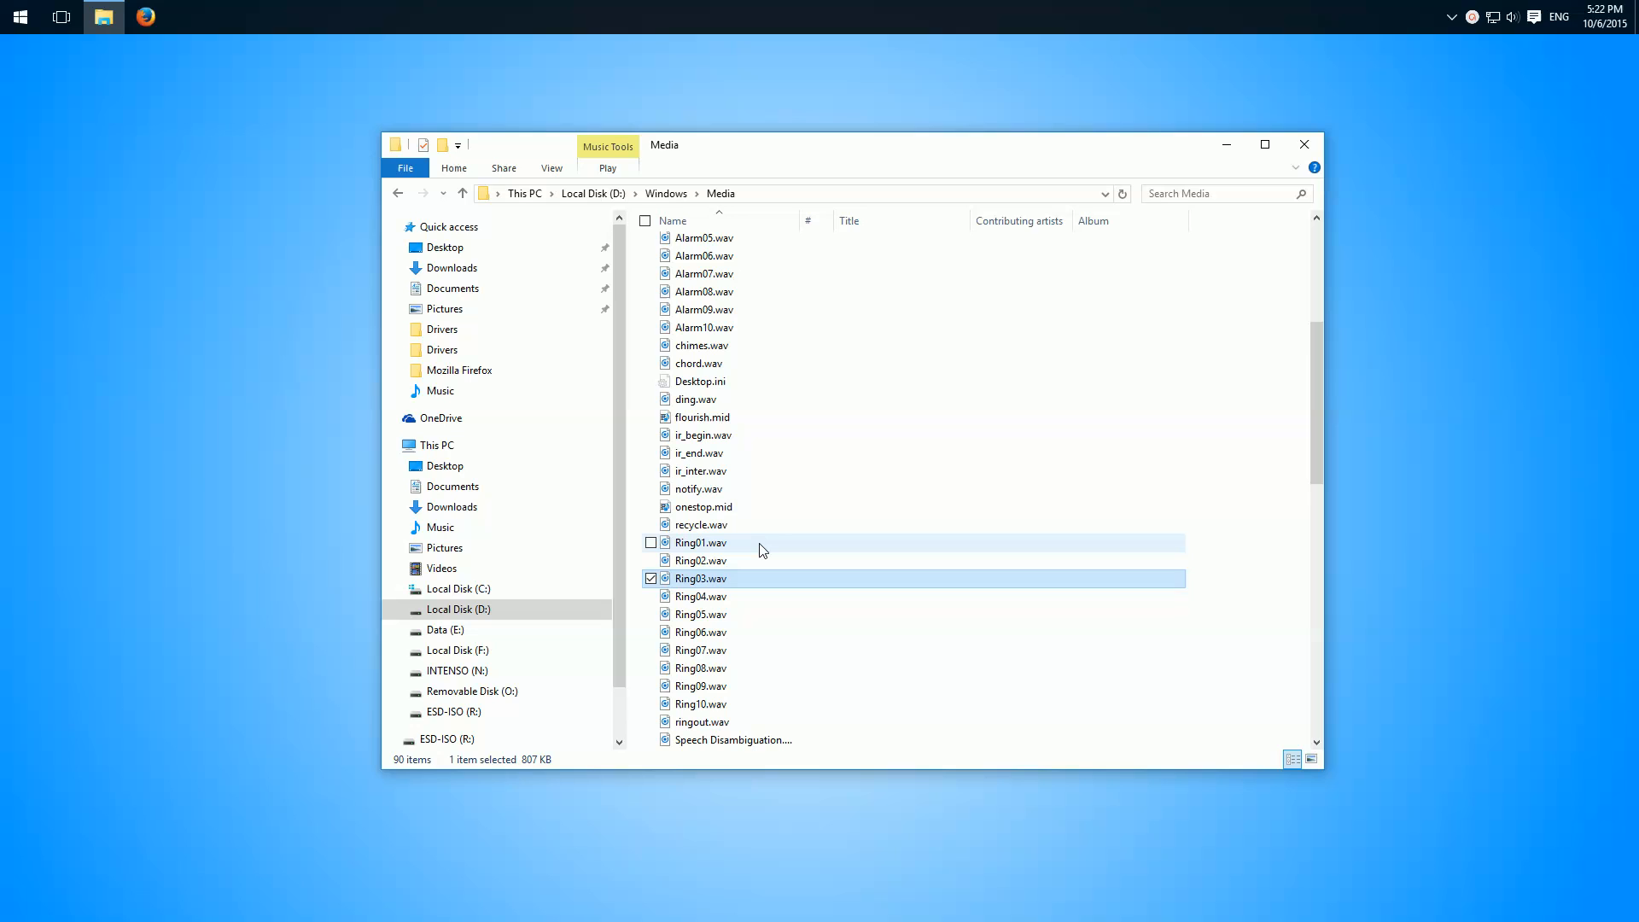
- Select Ring01.wav in the D:\Windows\Media folder
left_click(703, 542)
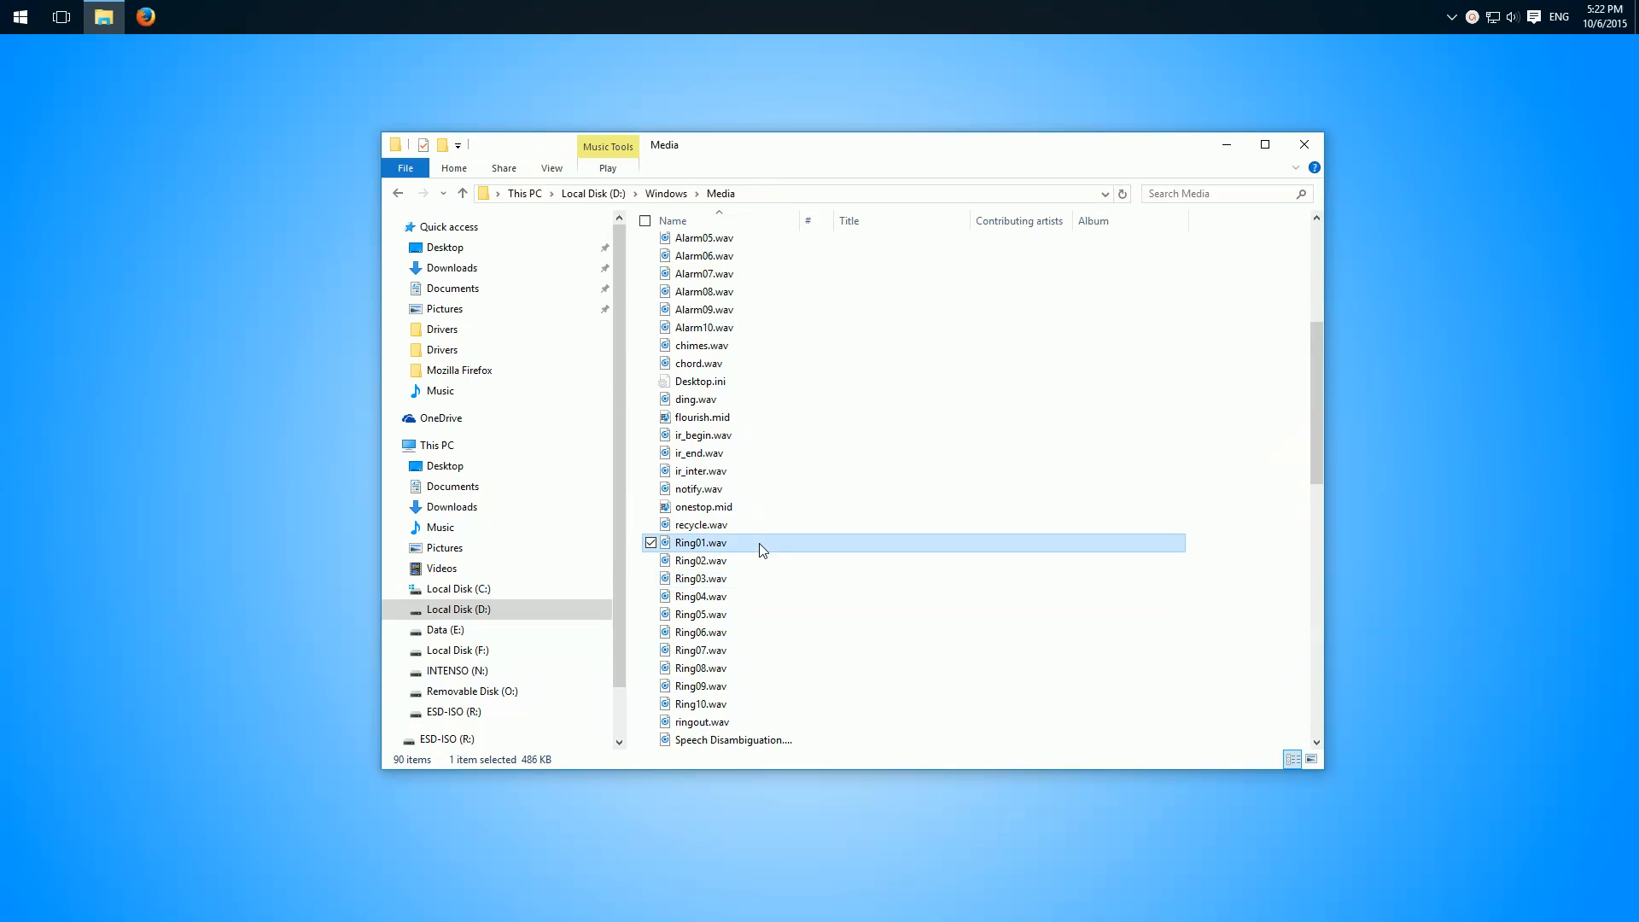
mouse_move(744, 545)
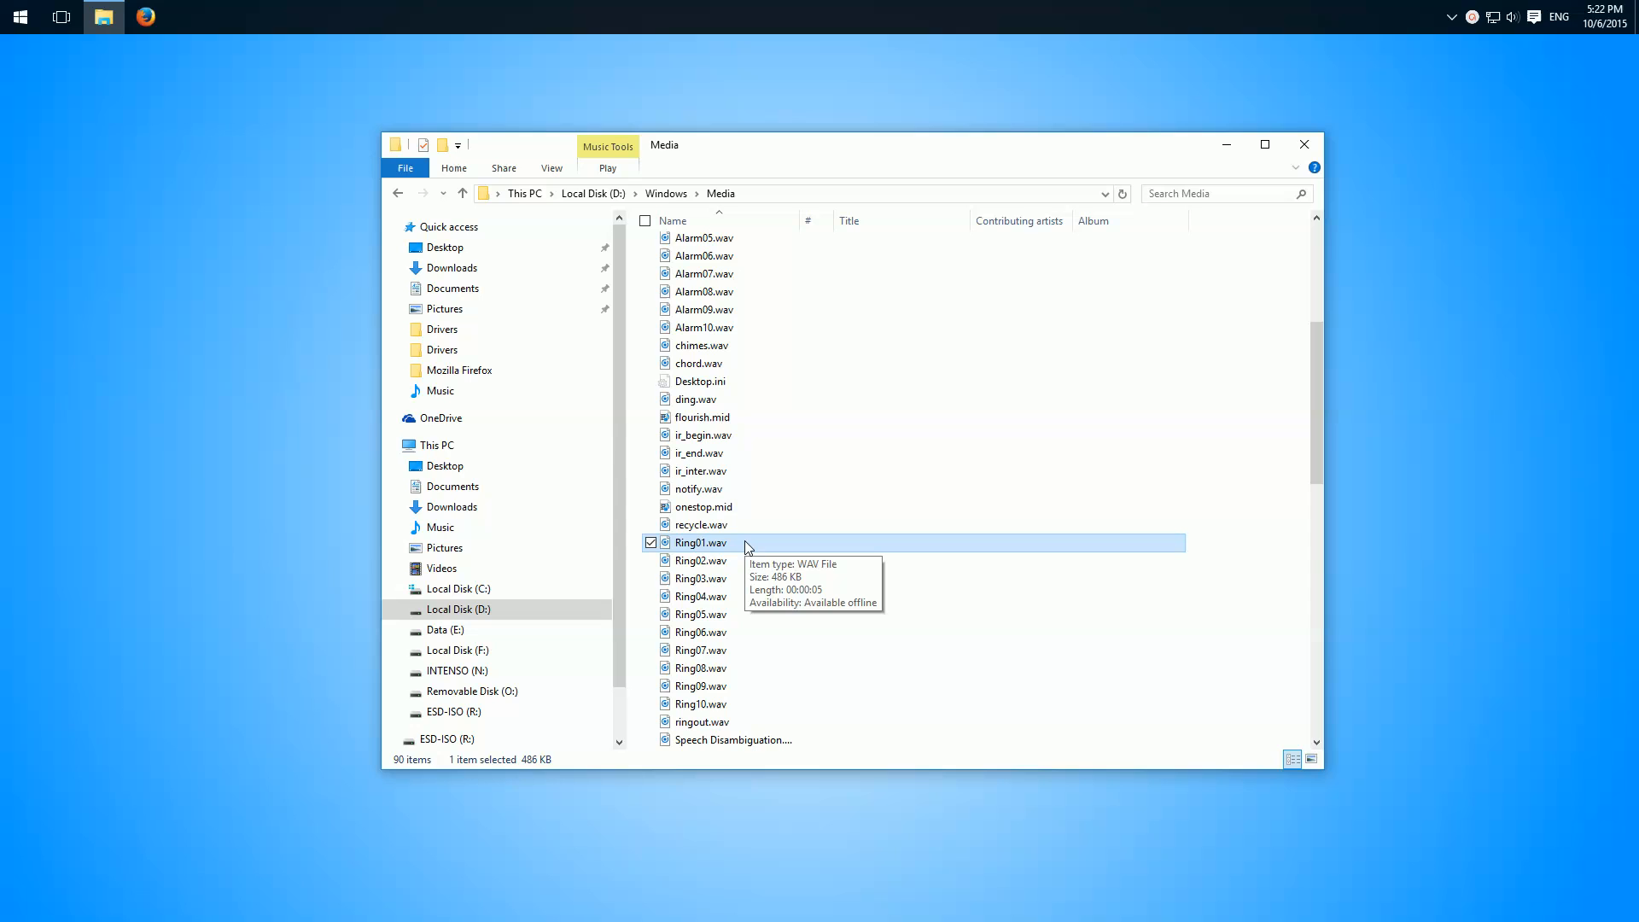
mouse_move(539, 385)
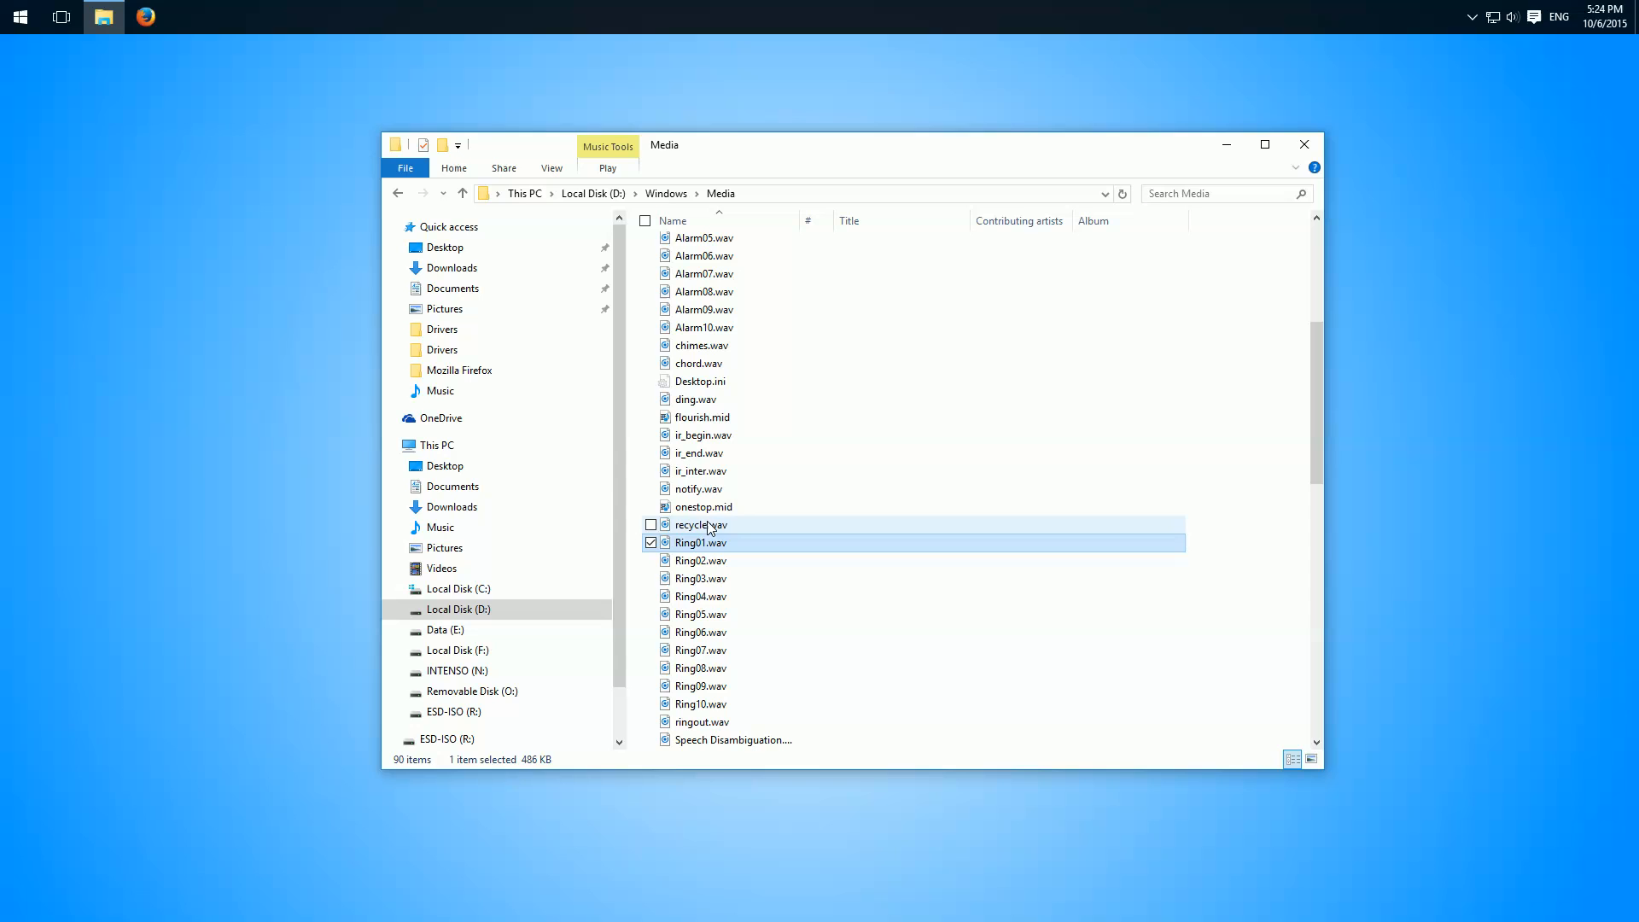
mouse_move(709, 543)
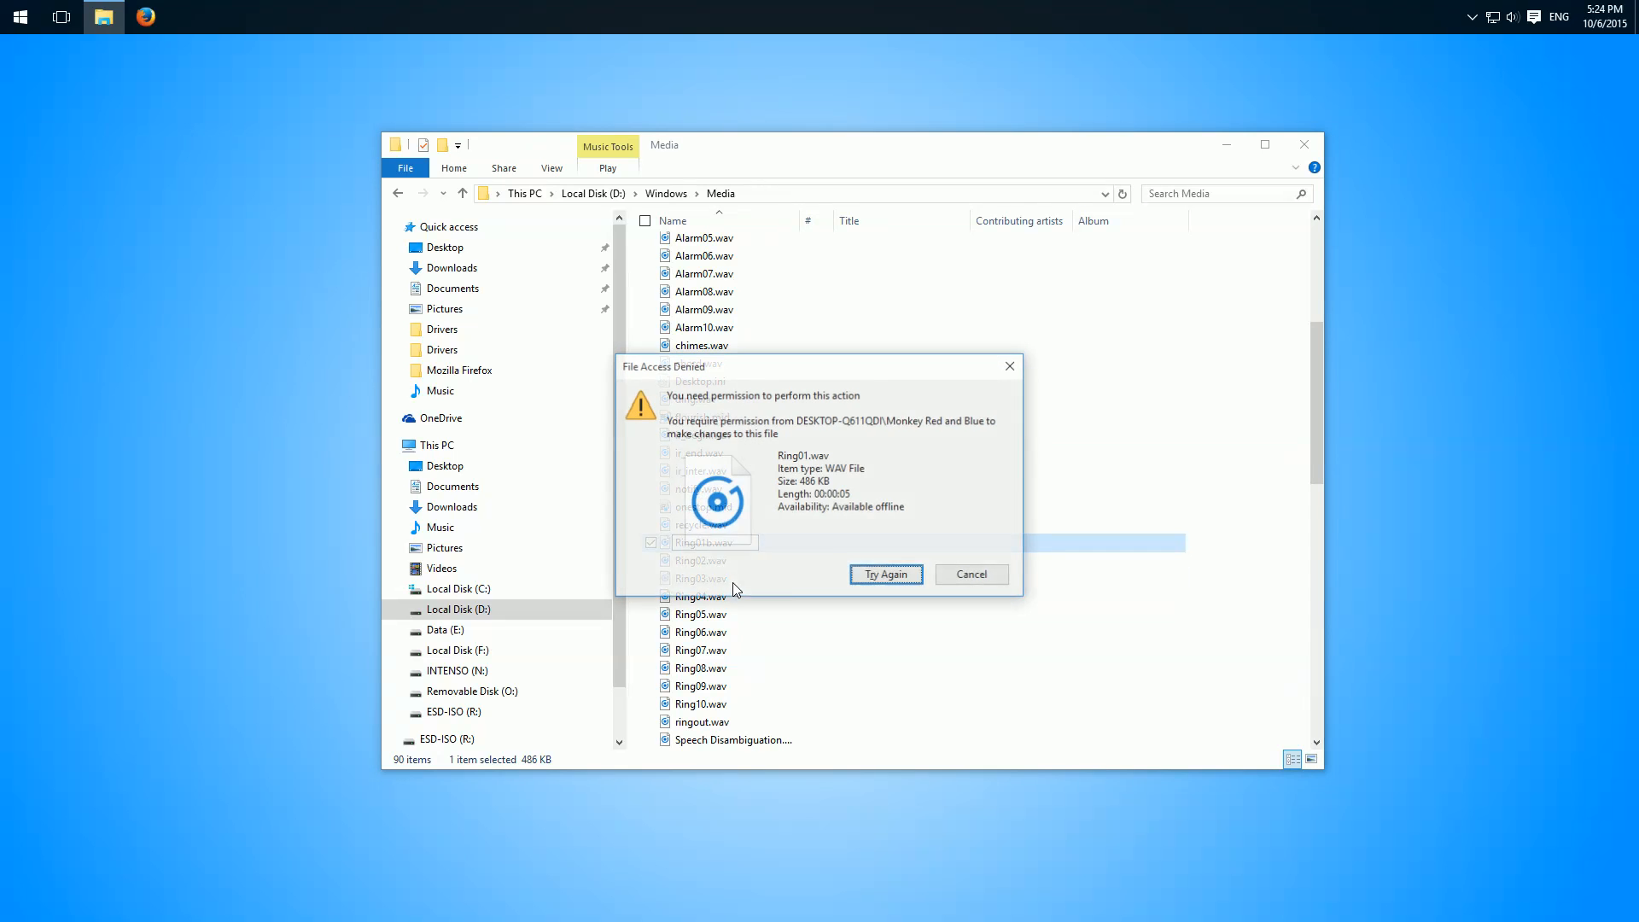
left_click(969, 574)
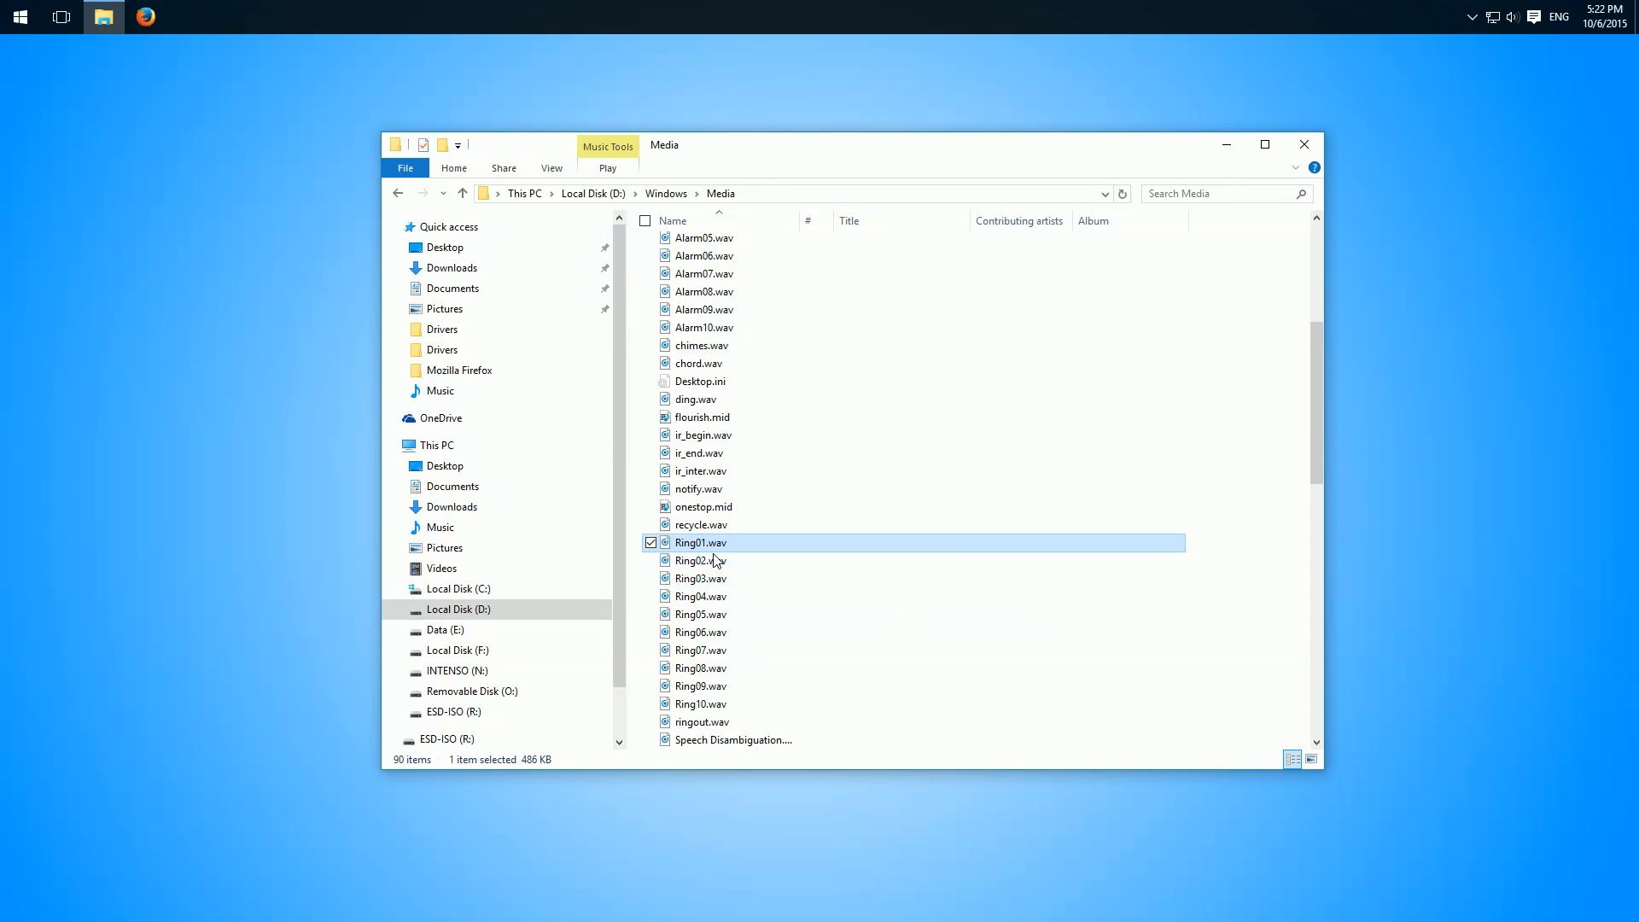
- Open Ring01.wav's Properties, Security tab, then its Advanced security settings
right_click(702, 543)
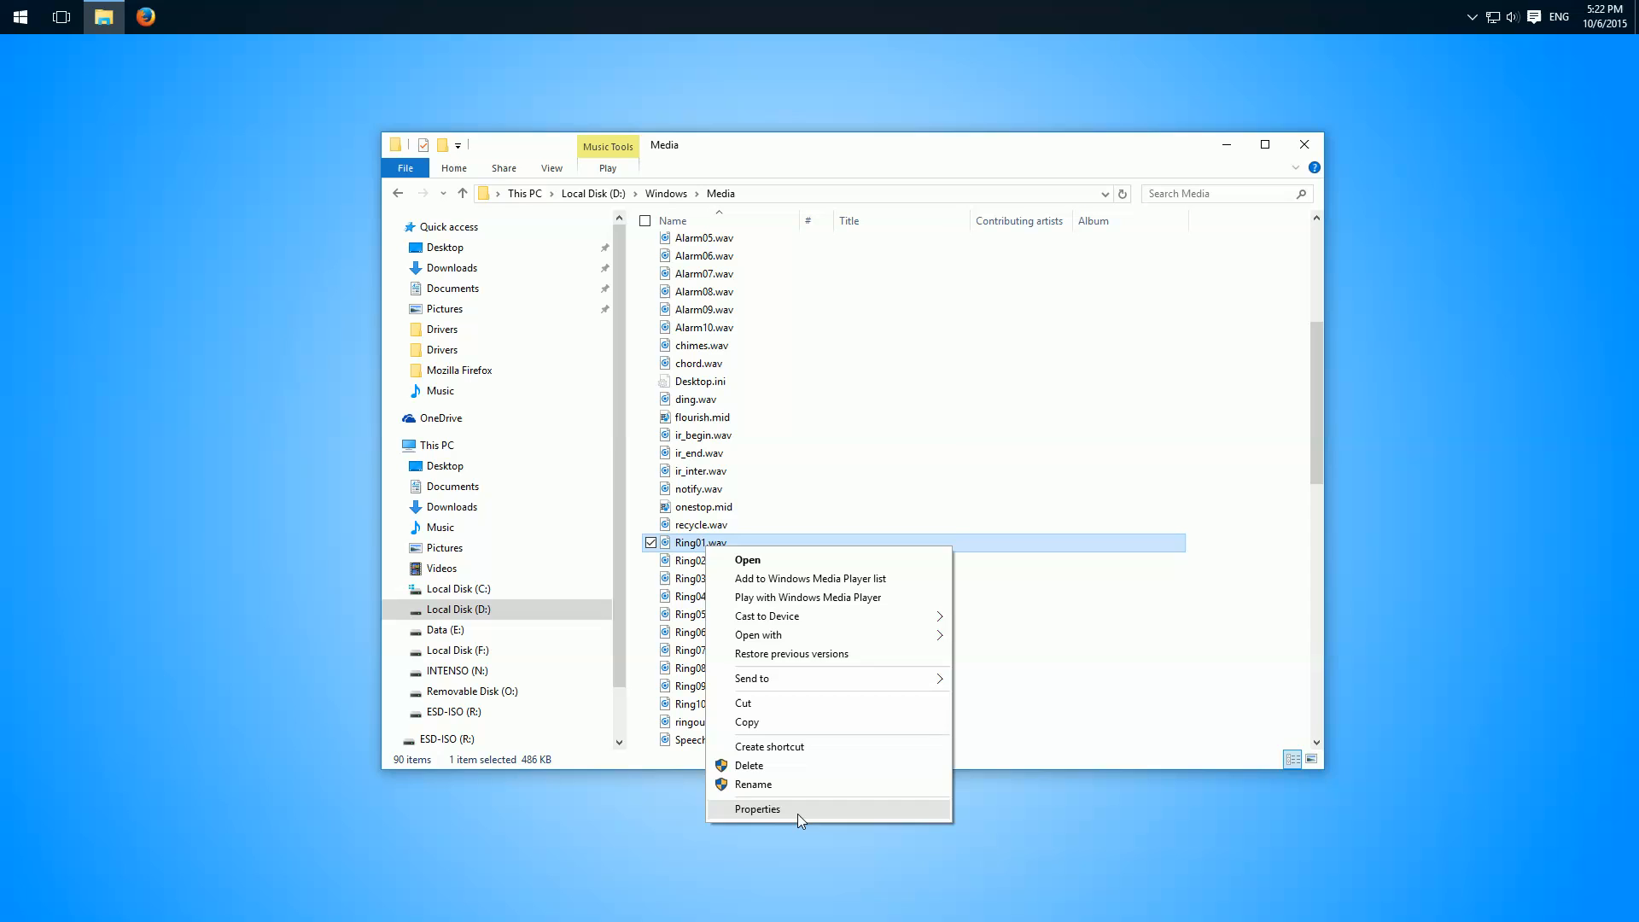
left_click(757, 808)
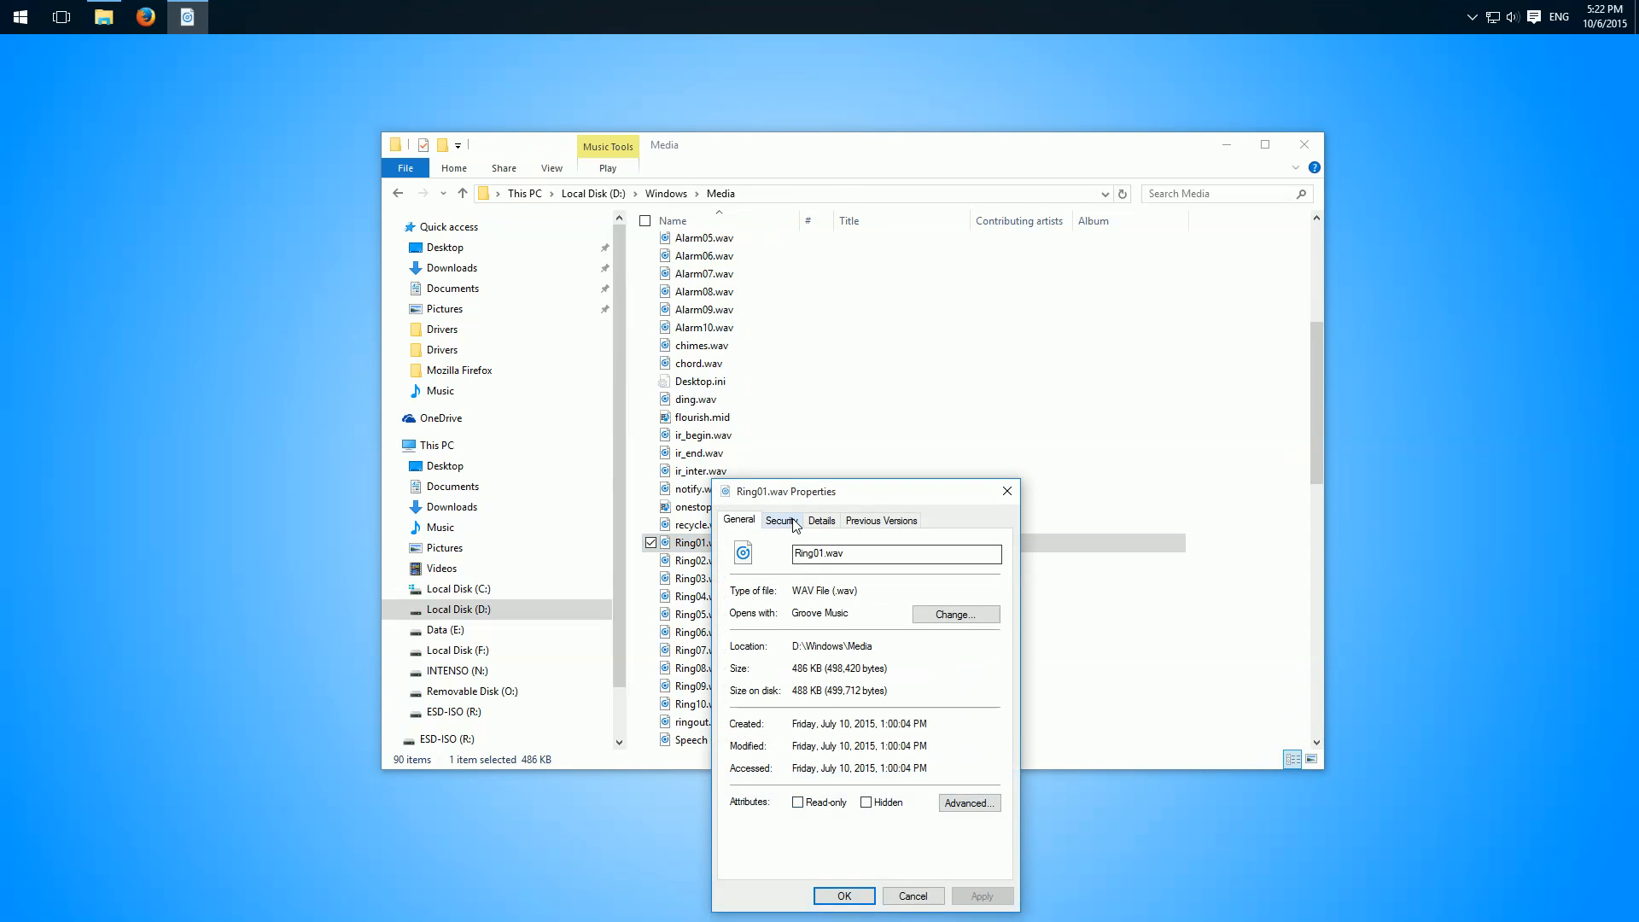
left_click(779, 520)
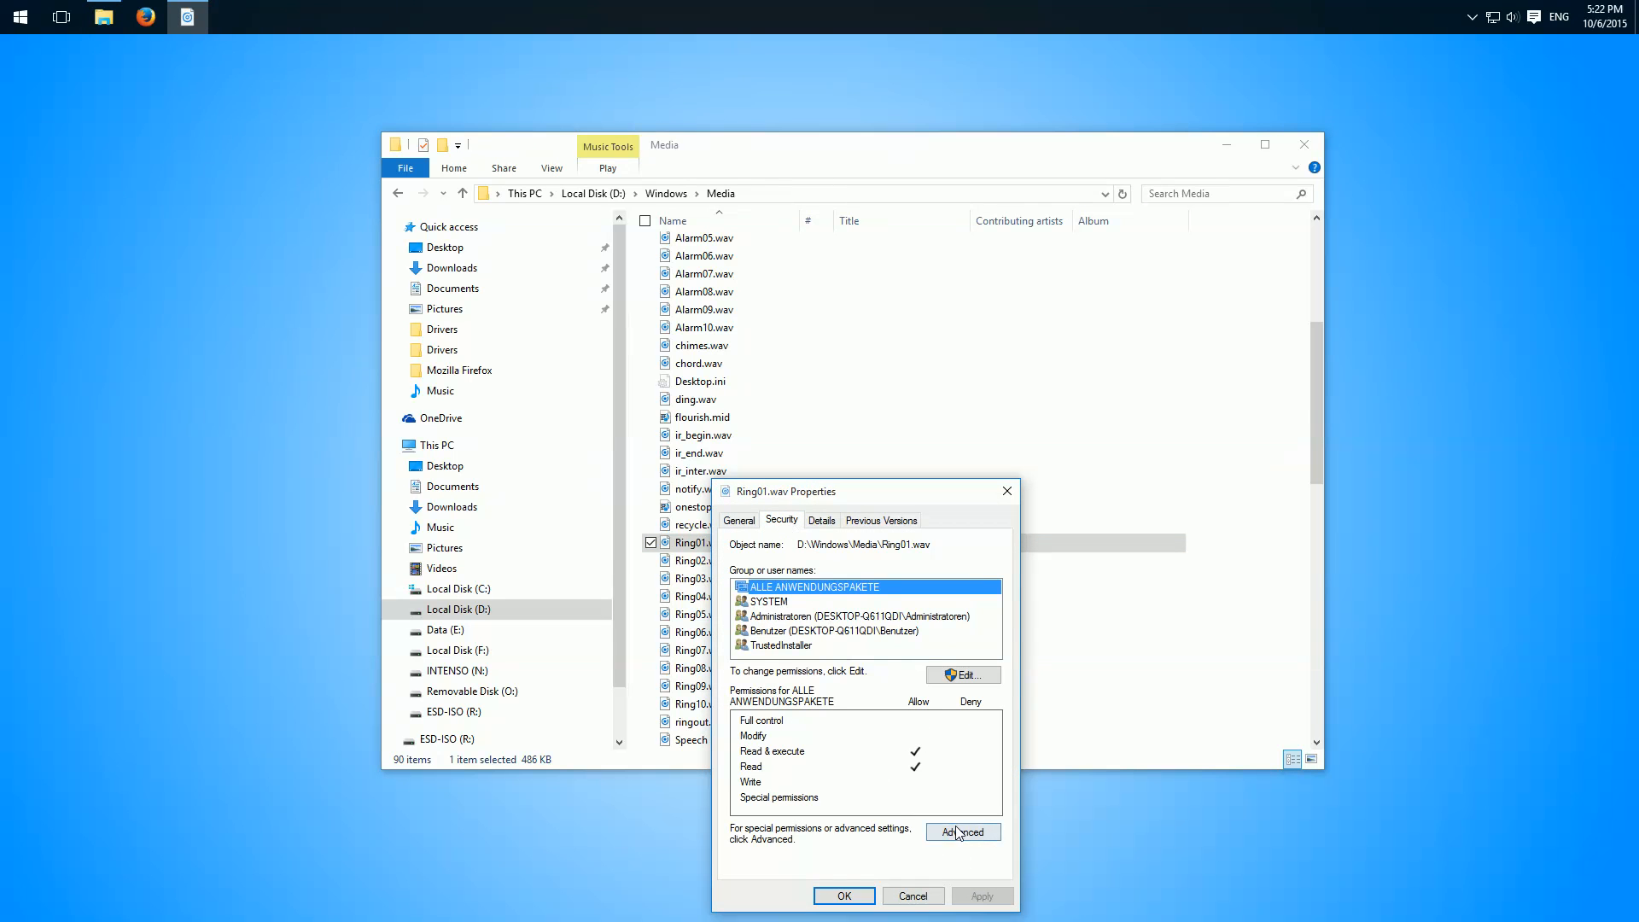
left_click(961, 831)
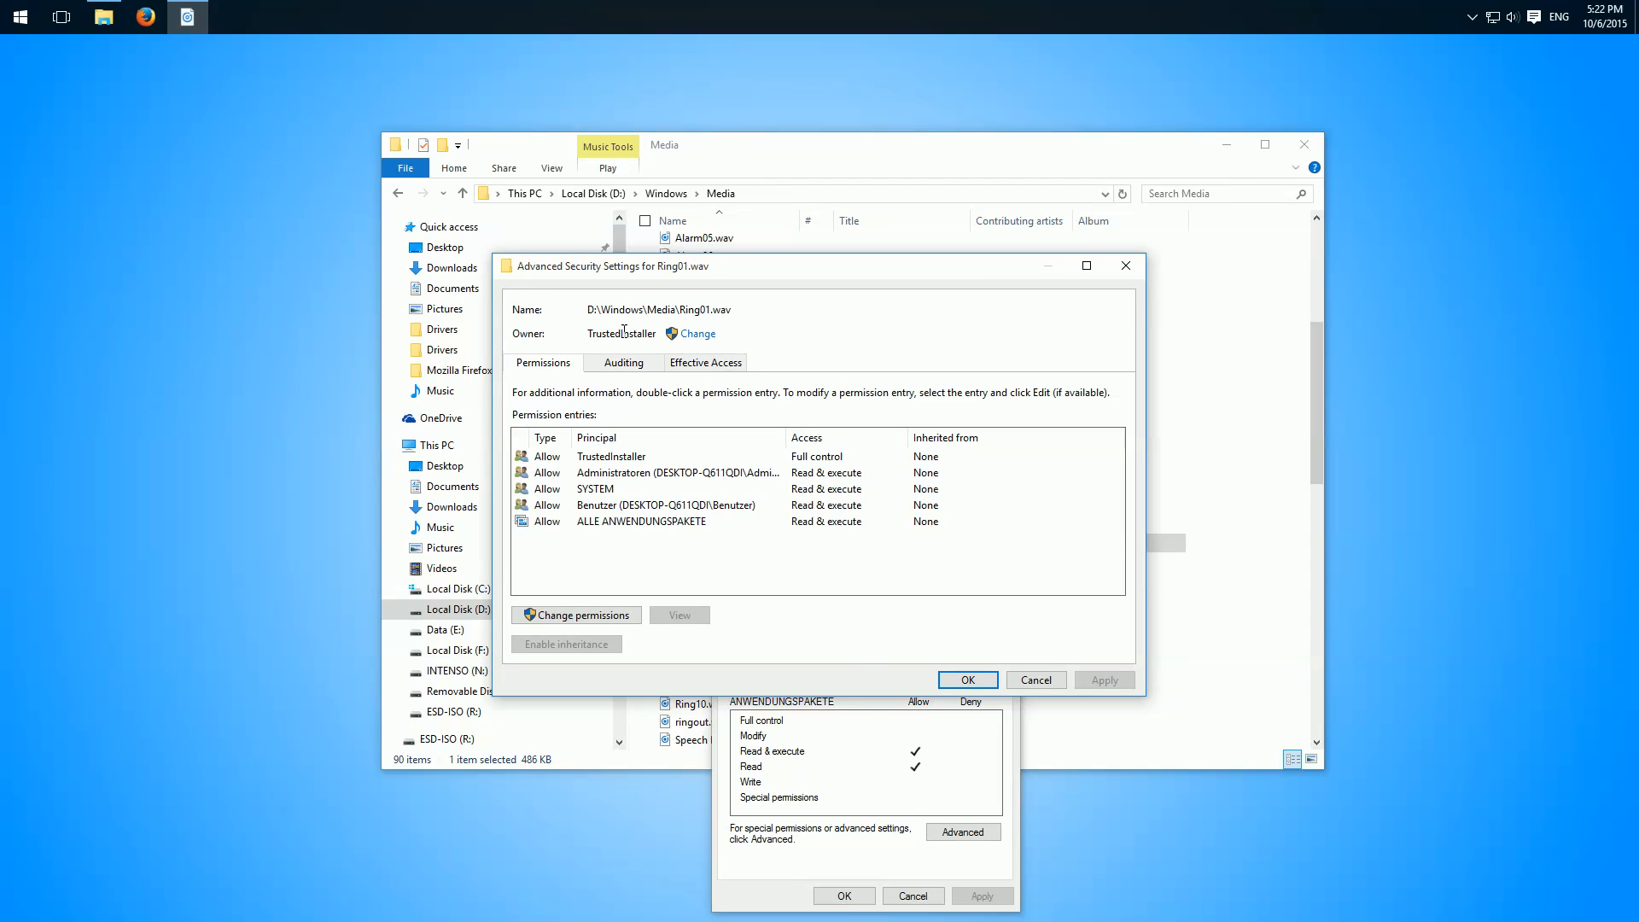
- Change Ring01.wav's owner from TrustedInstaller to the account 'Monkey Red and Blue'
left_click(695, 333)
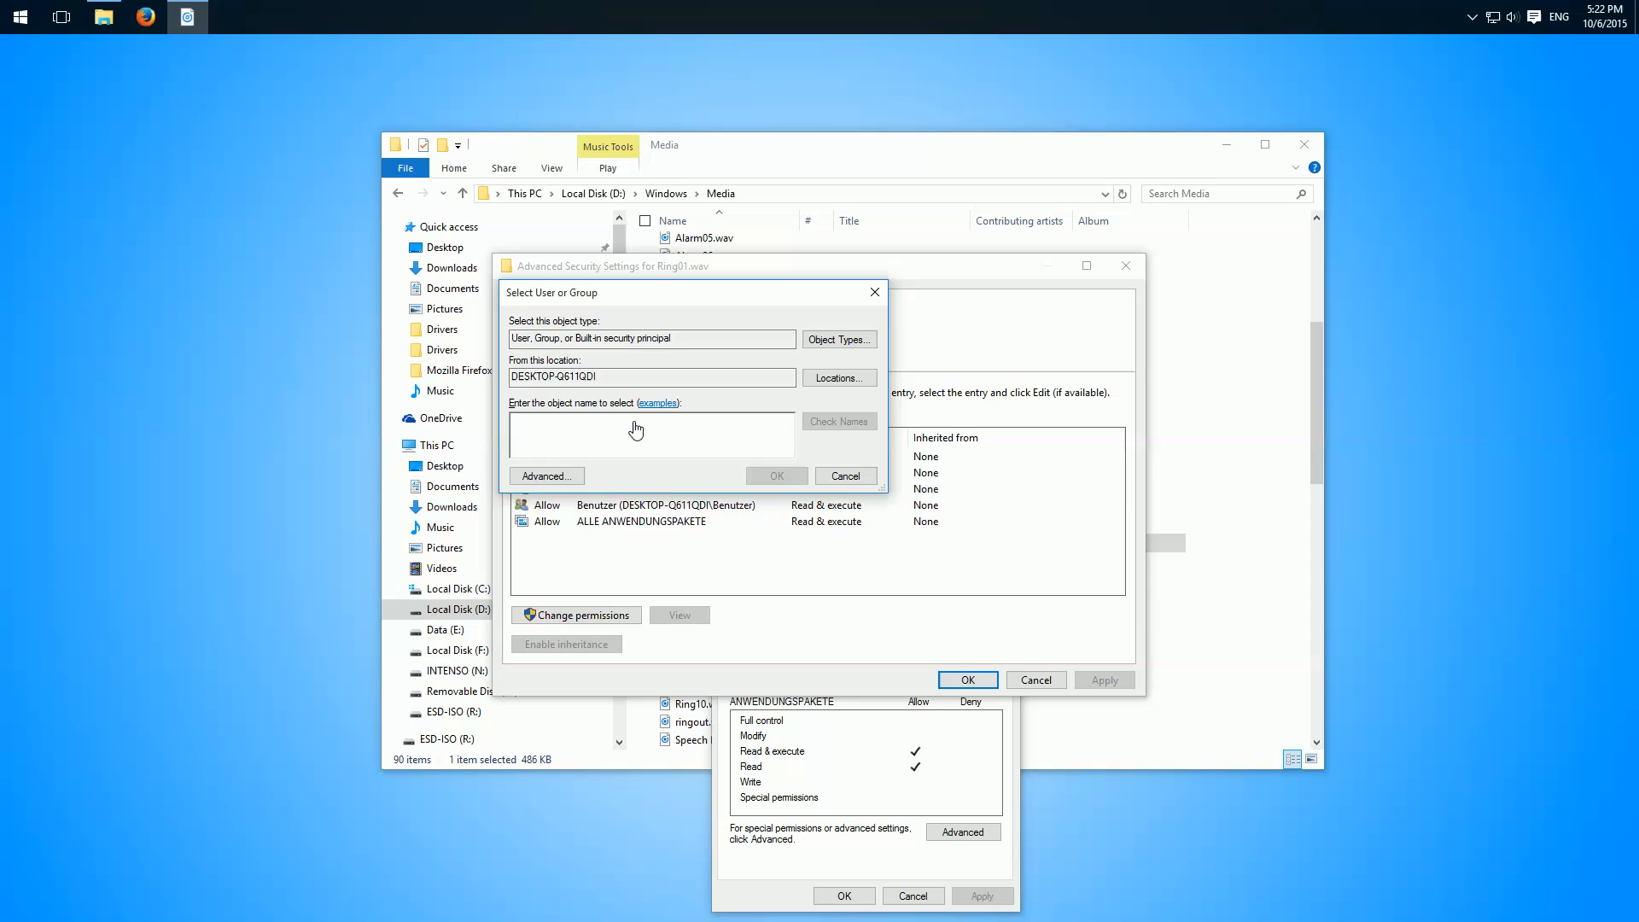
mouse_move(620, 437)
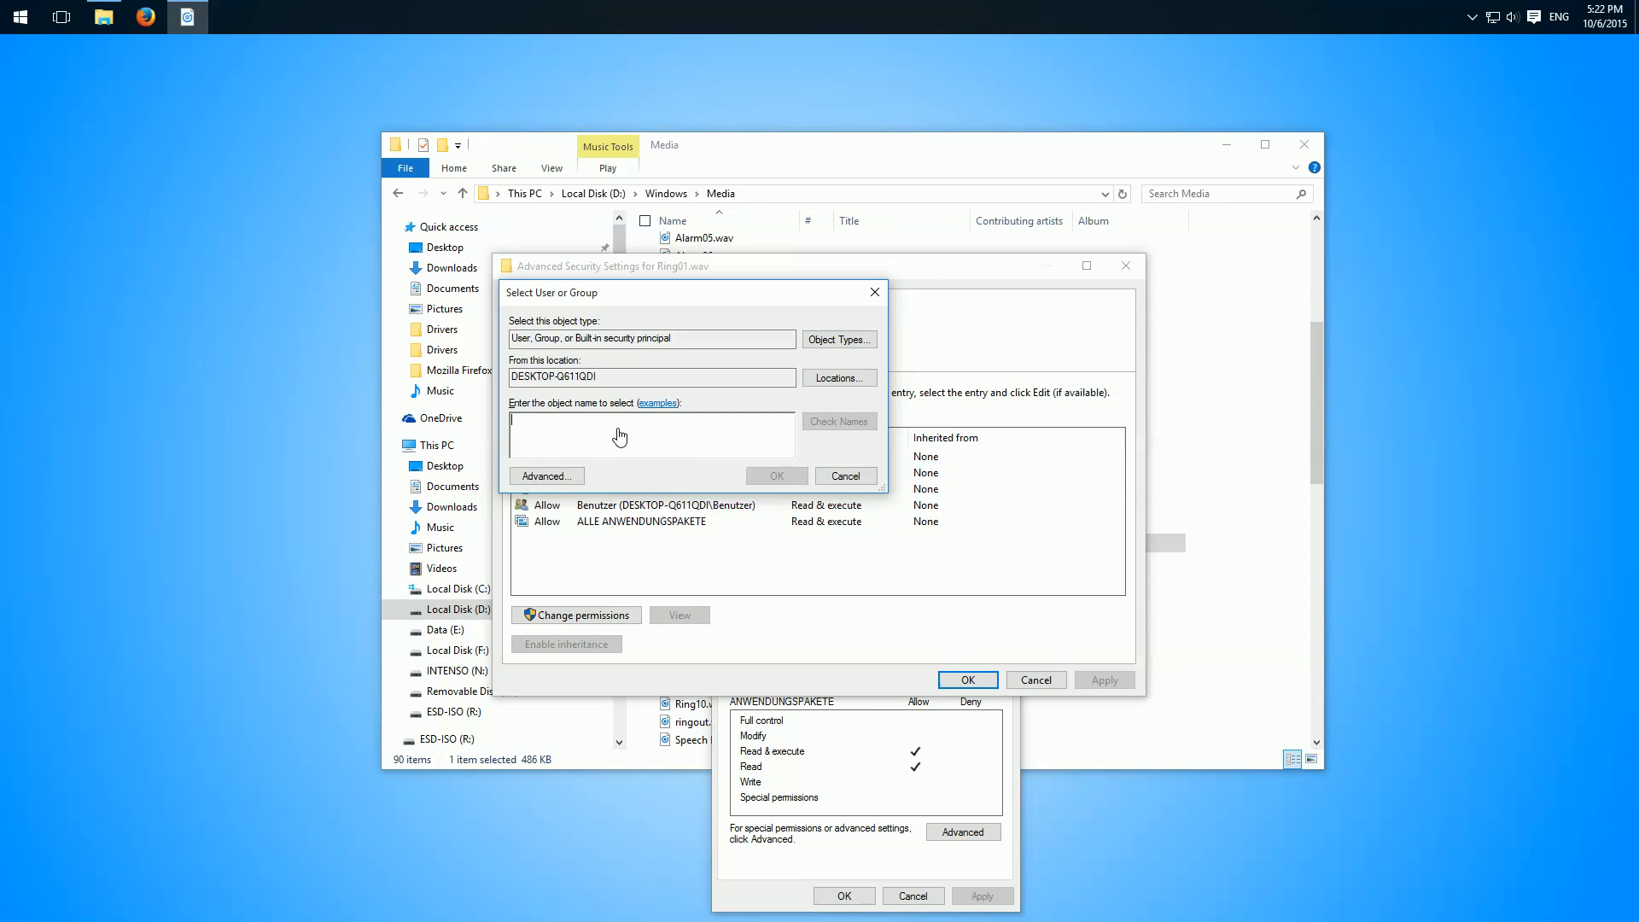
type("Monkey Red")
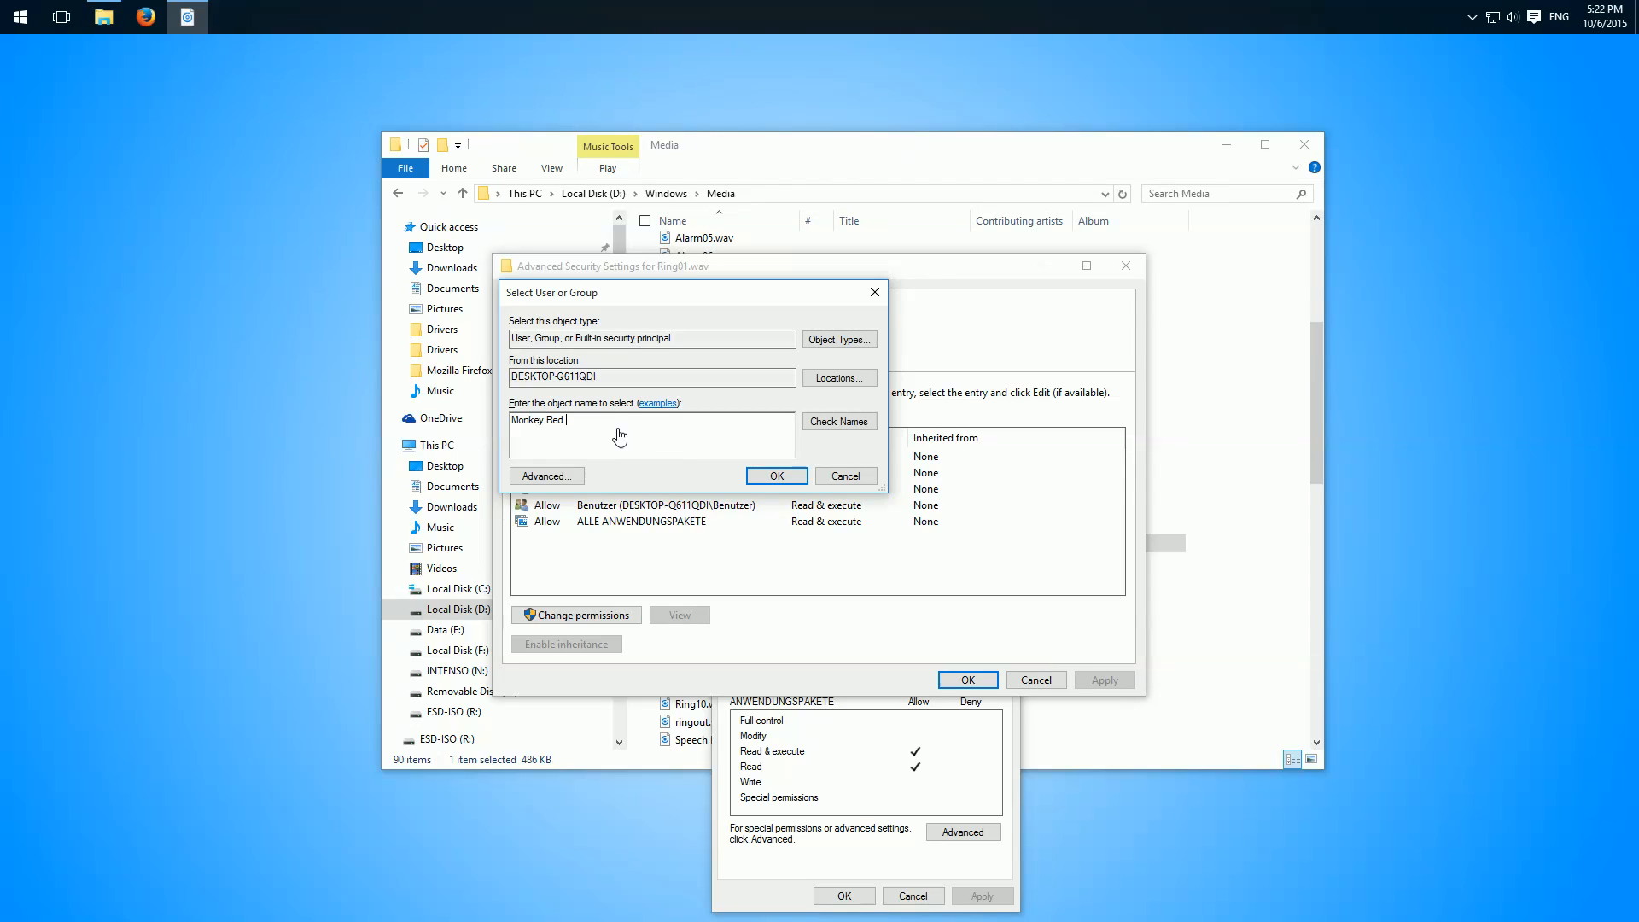
type("and Blue")
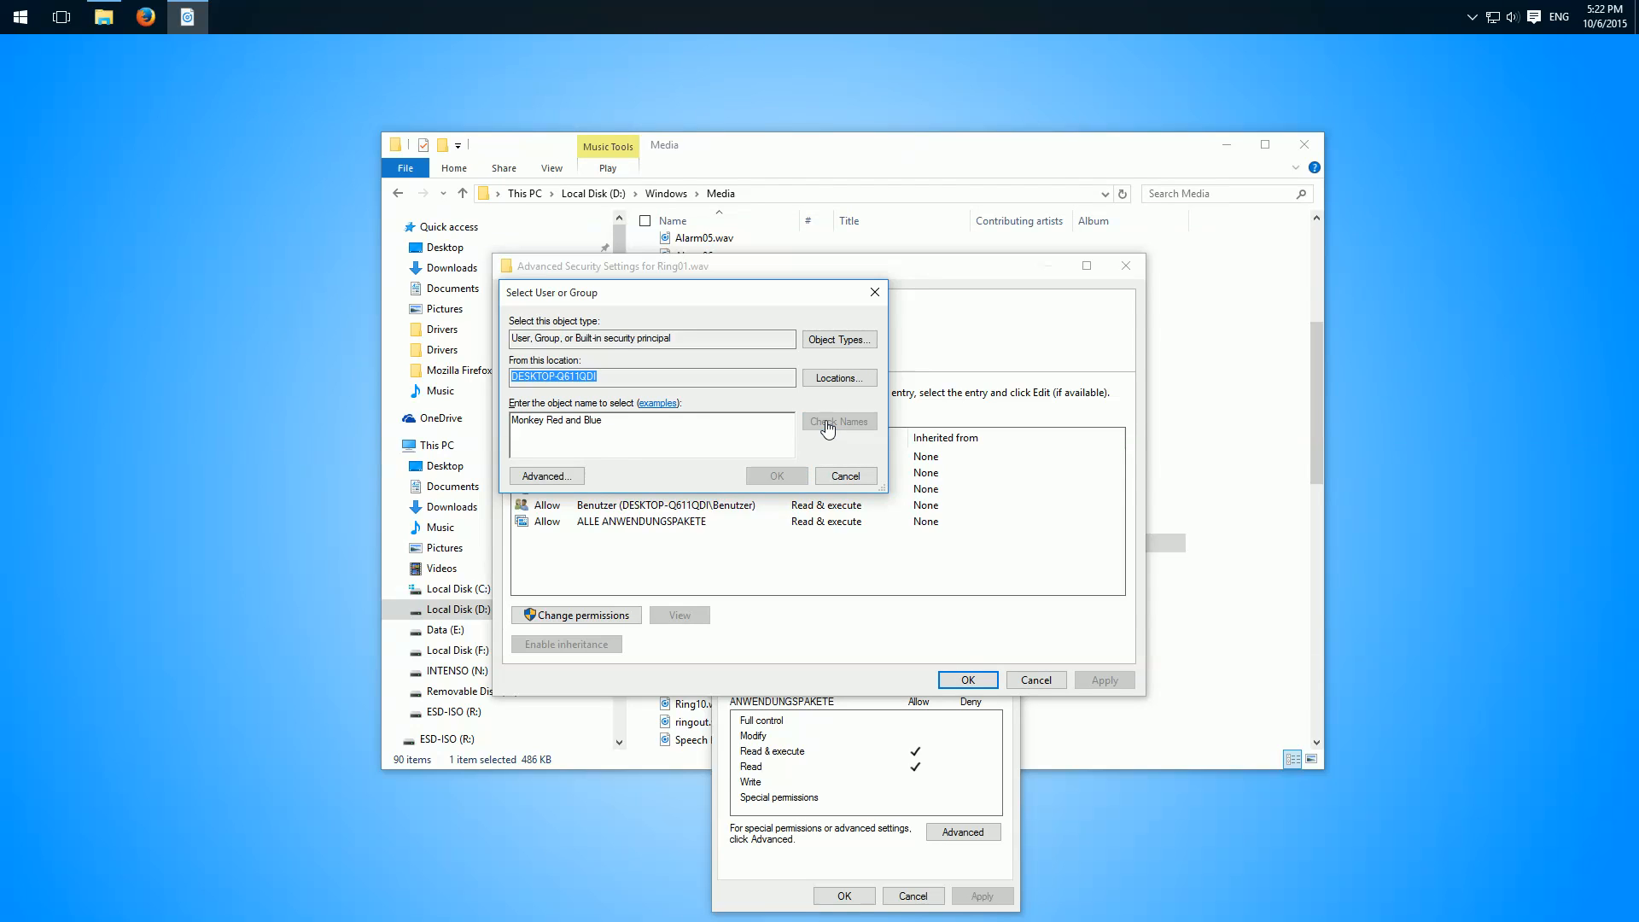
left_click(838, 420)
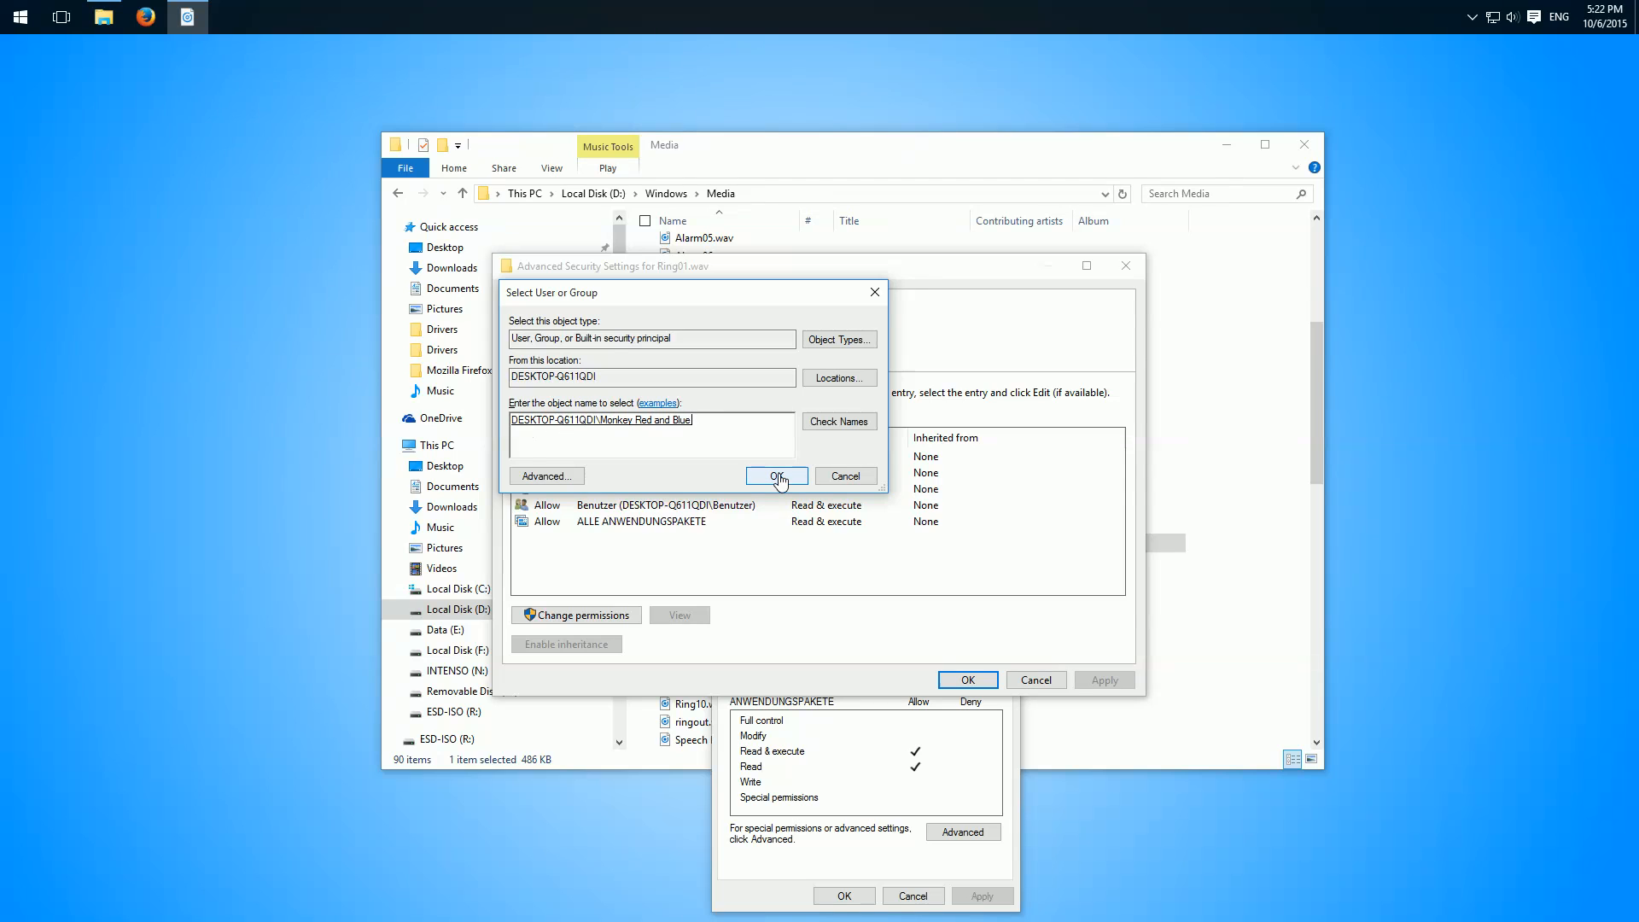
left_click(776, 475)
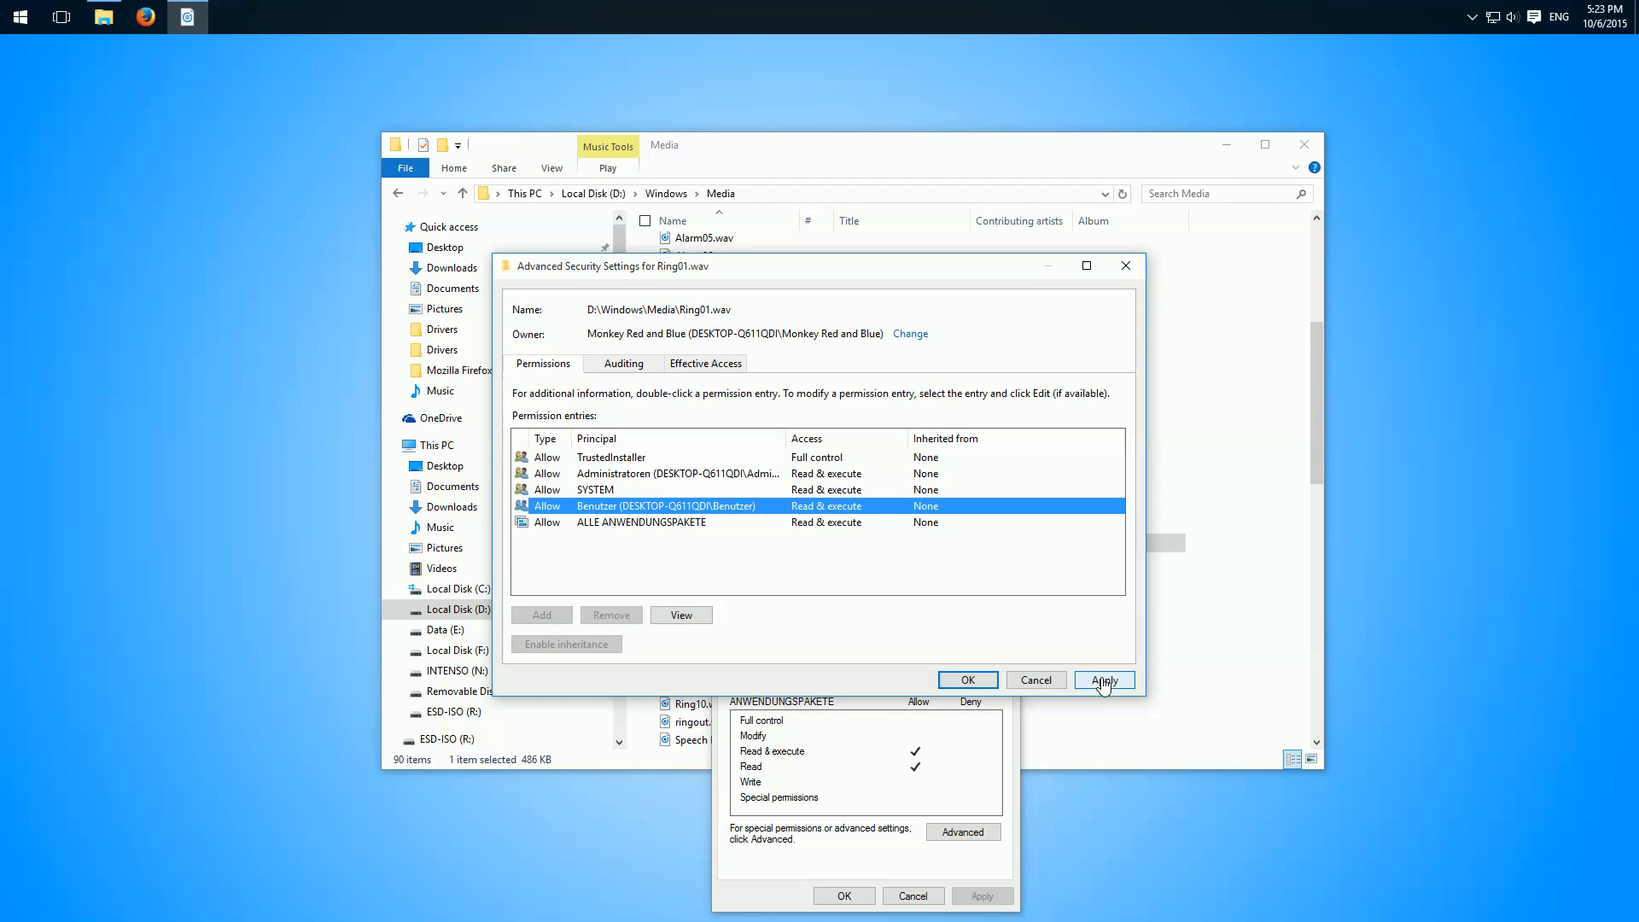
- Apply the new owner, dismiss the Windows Security notice, and close Advanced Security Settings
left_click(1103, 680)
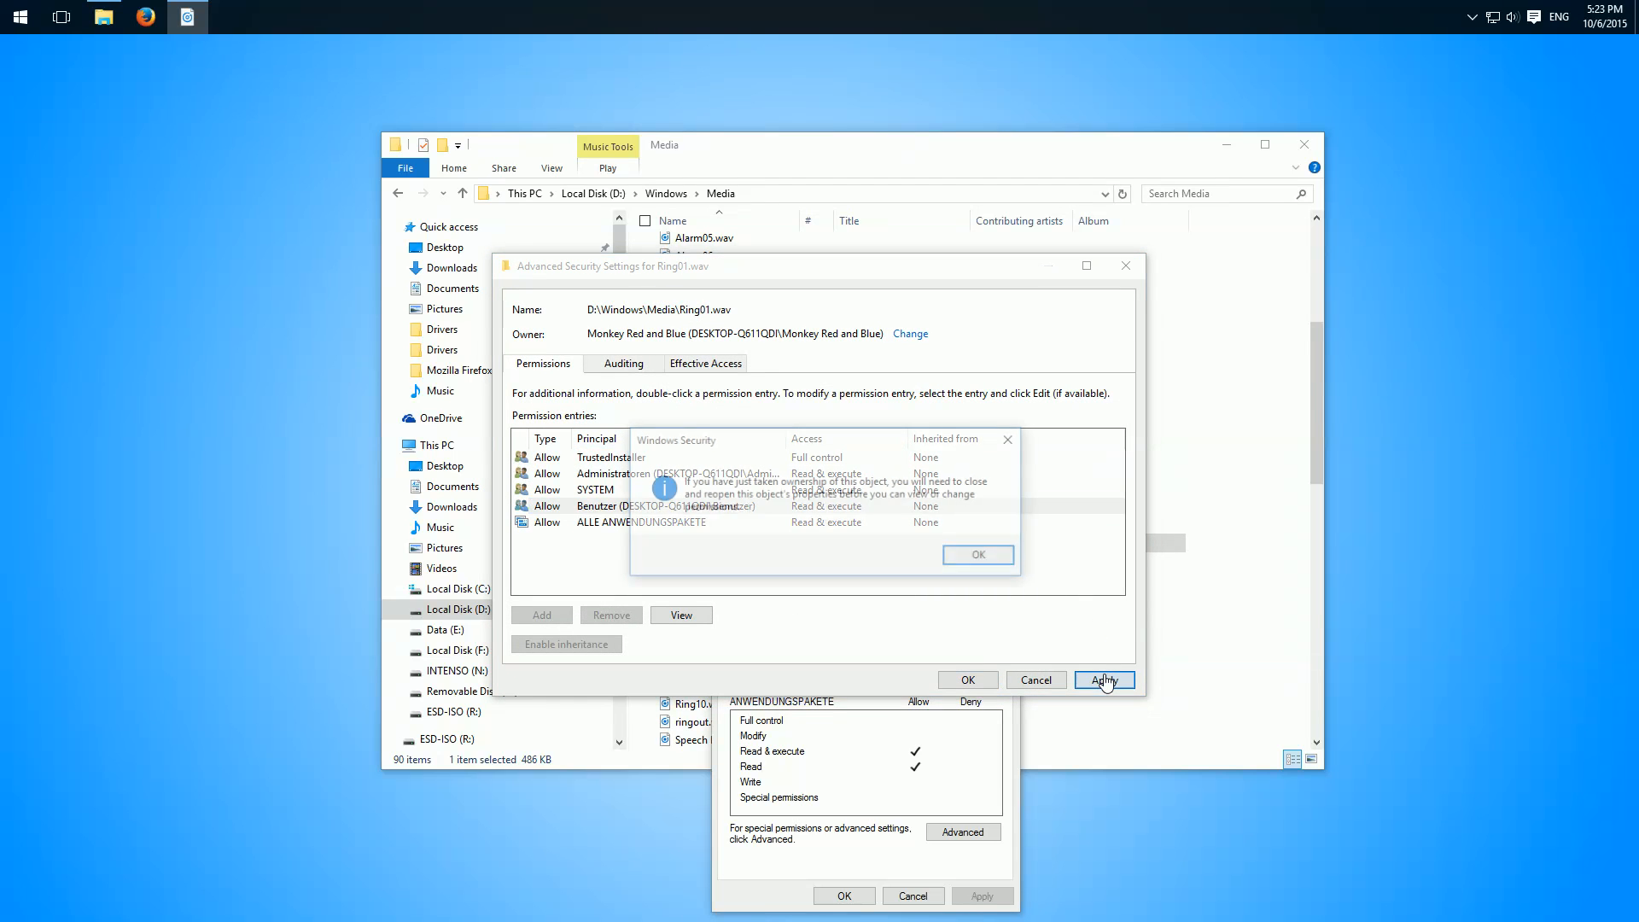
left_click(976, 554)
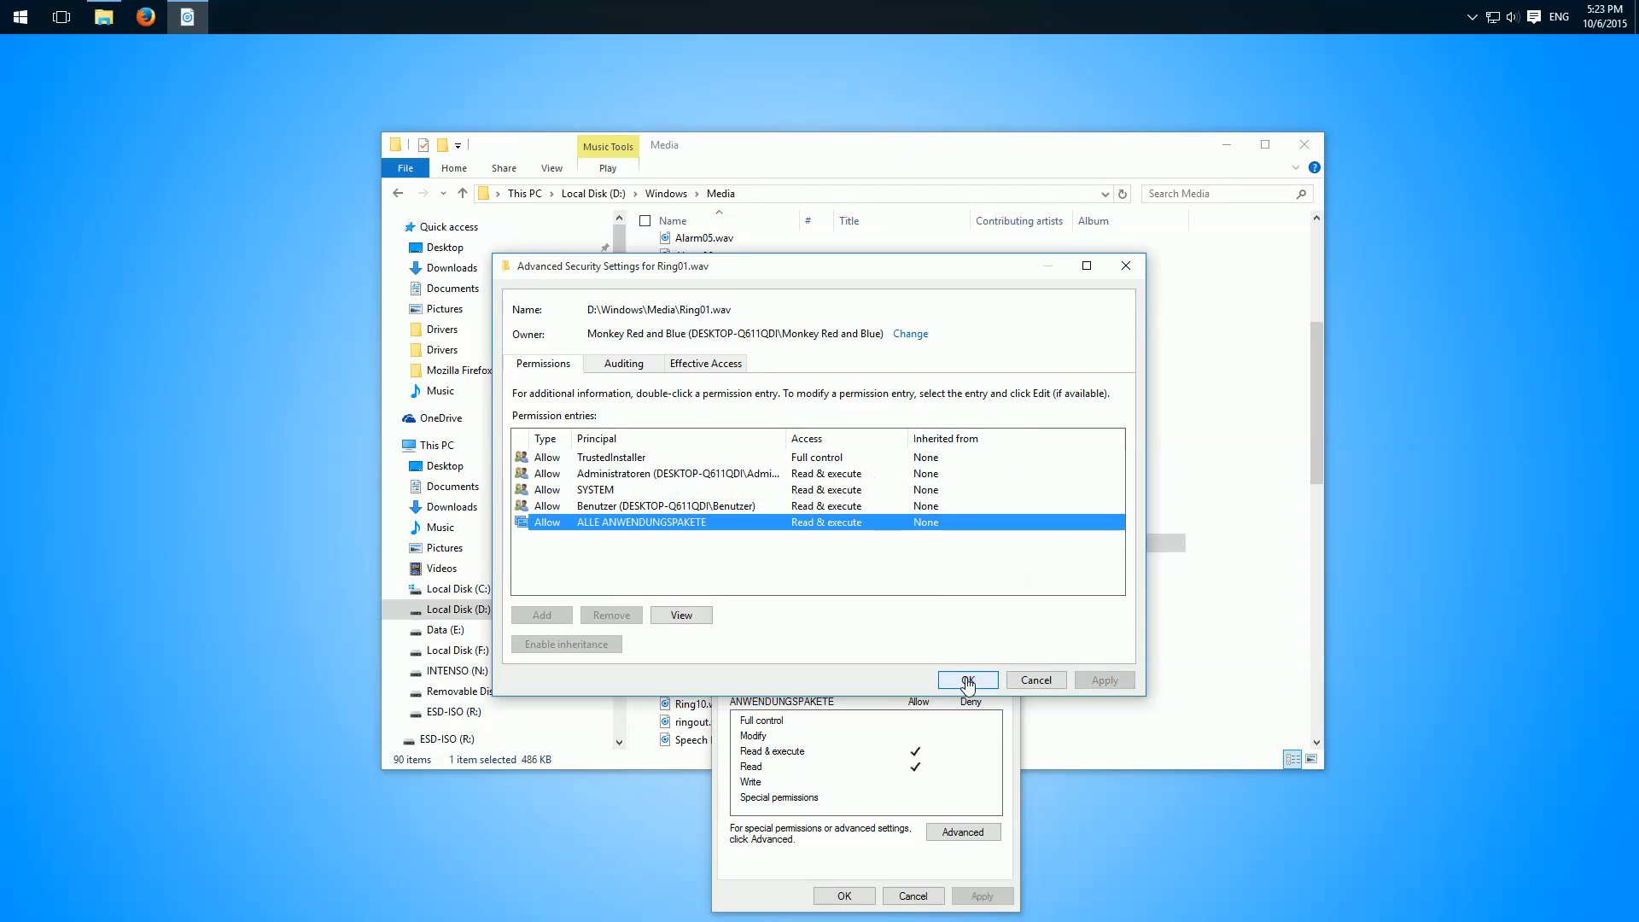
left_click(963, 679)
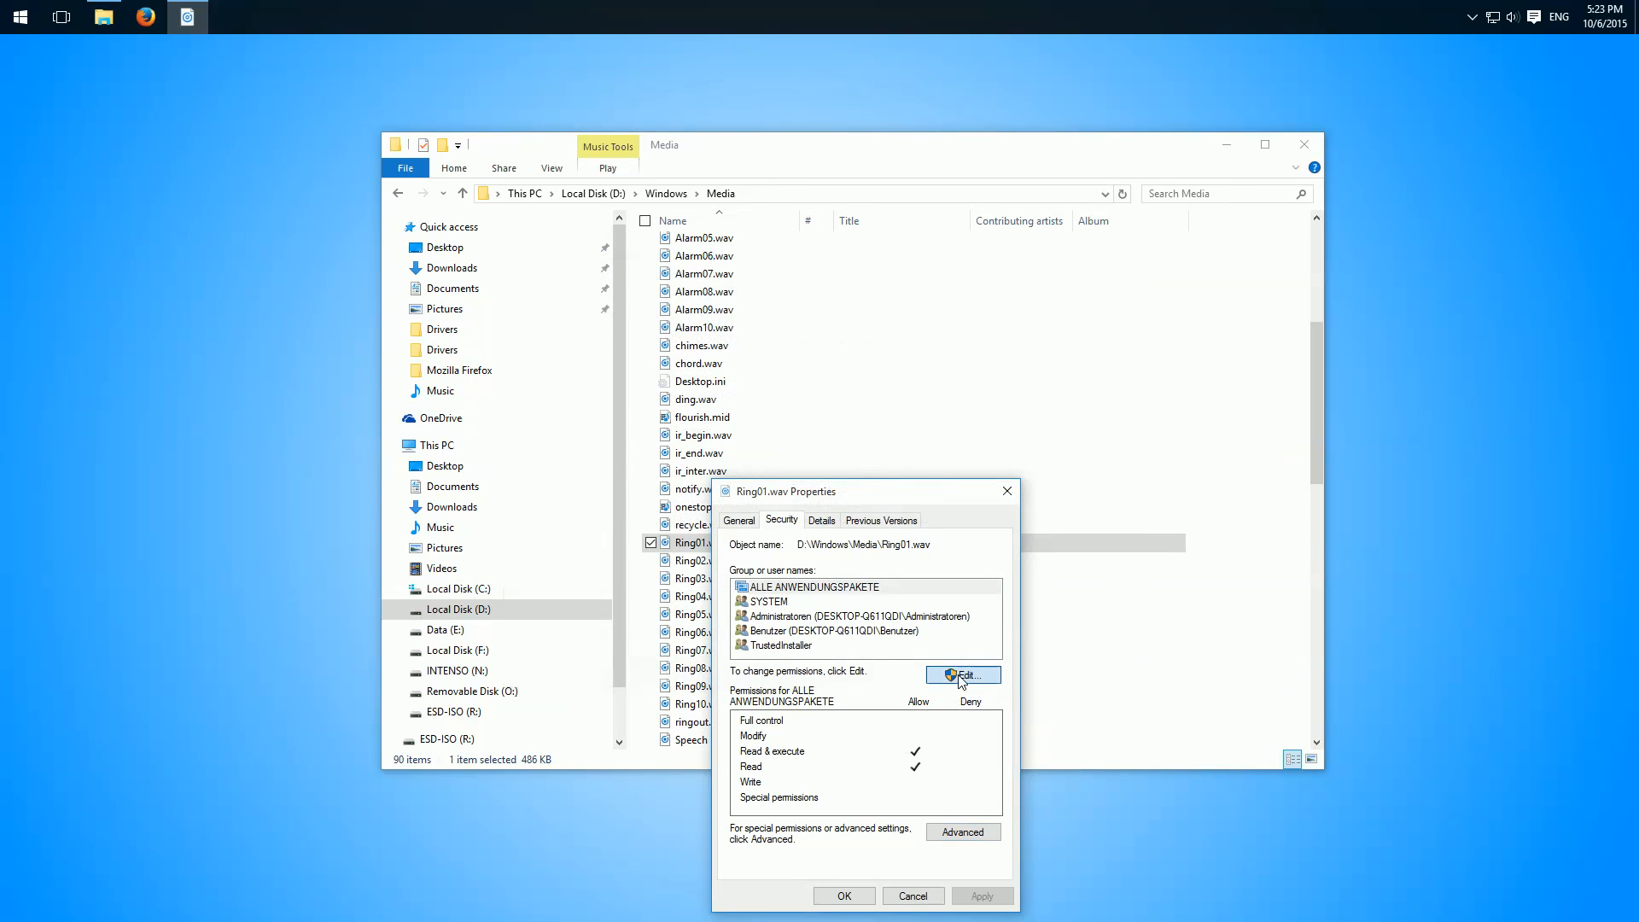
- Allow Benutzer Full control of Ring01.wav, then confirm and close Properties
left_click(960, 675)
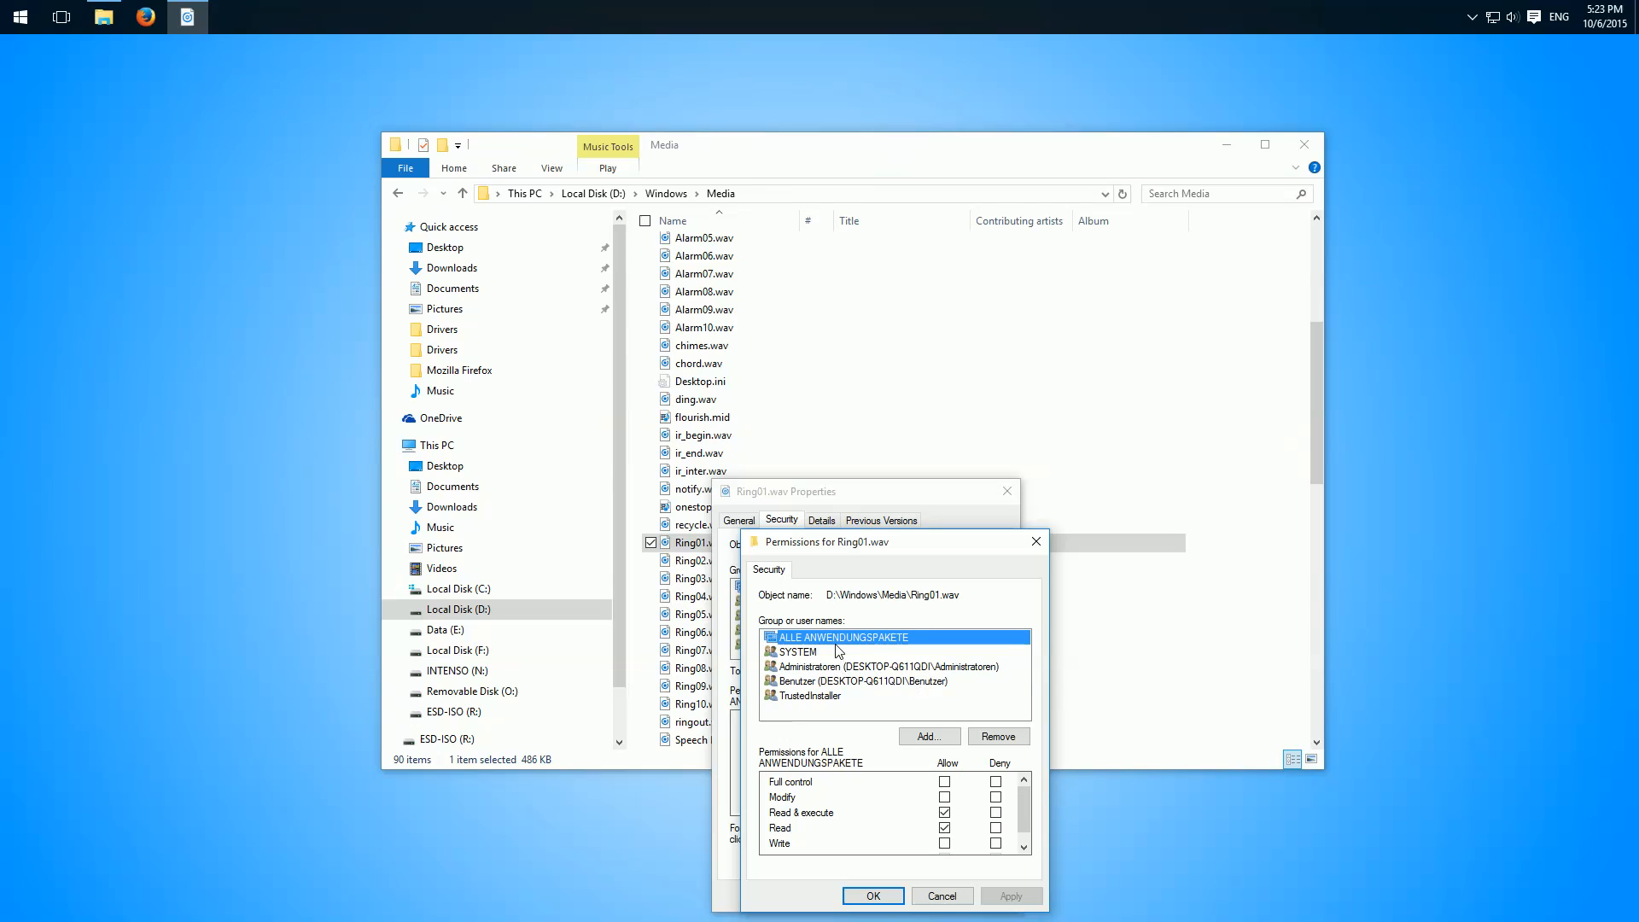
mouse_move(834, 689)
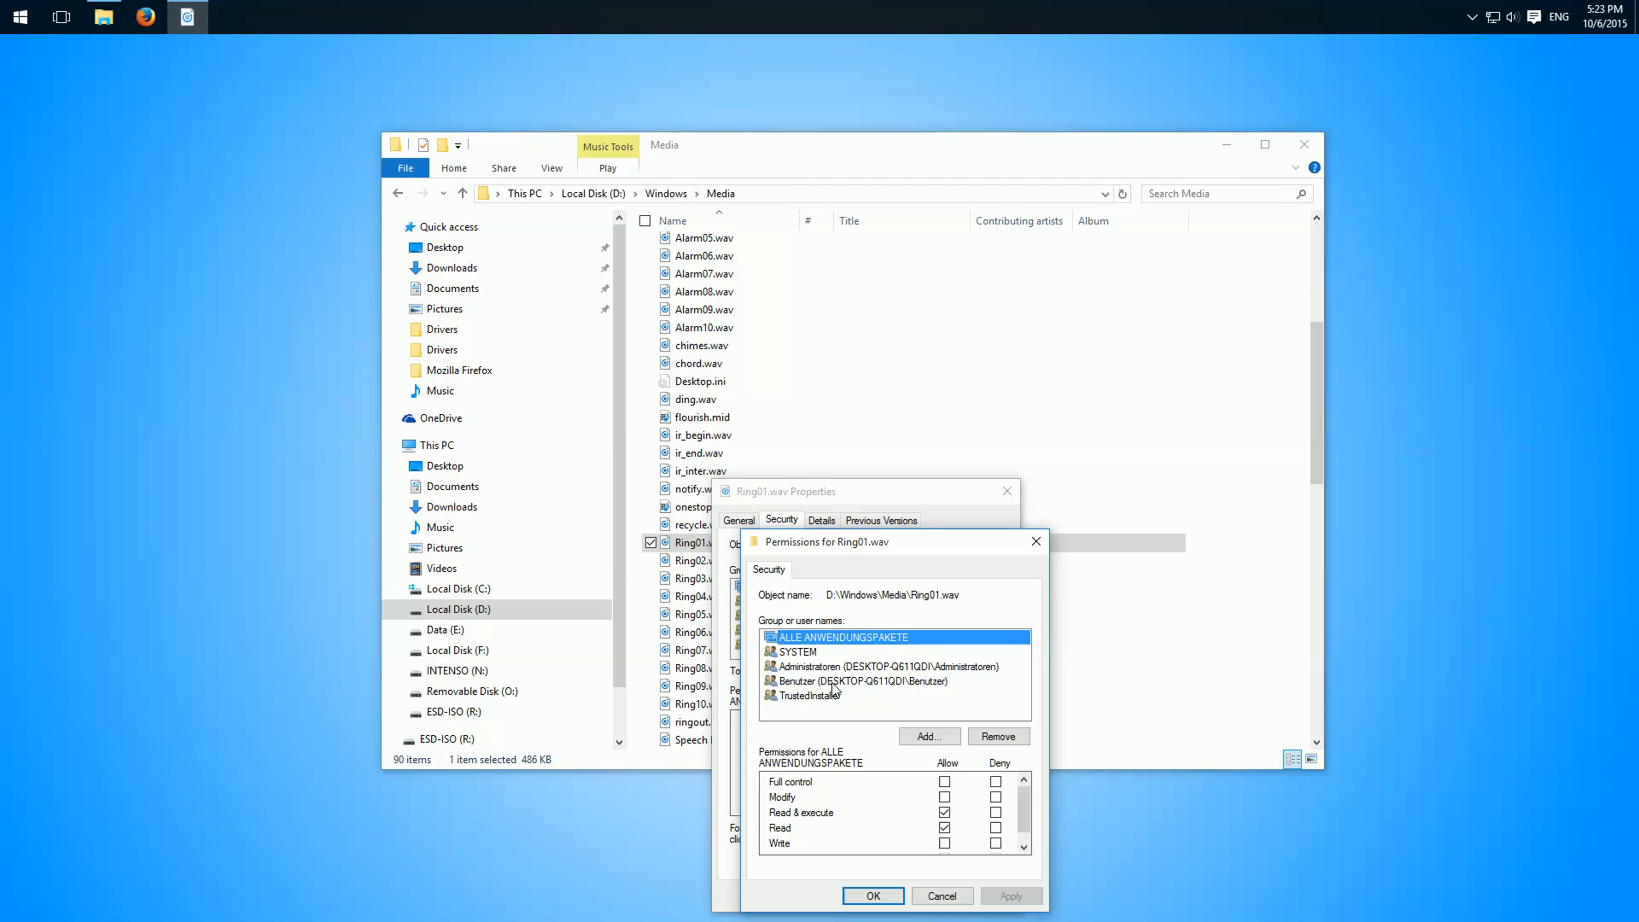
left_click(857, 680)
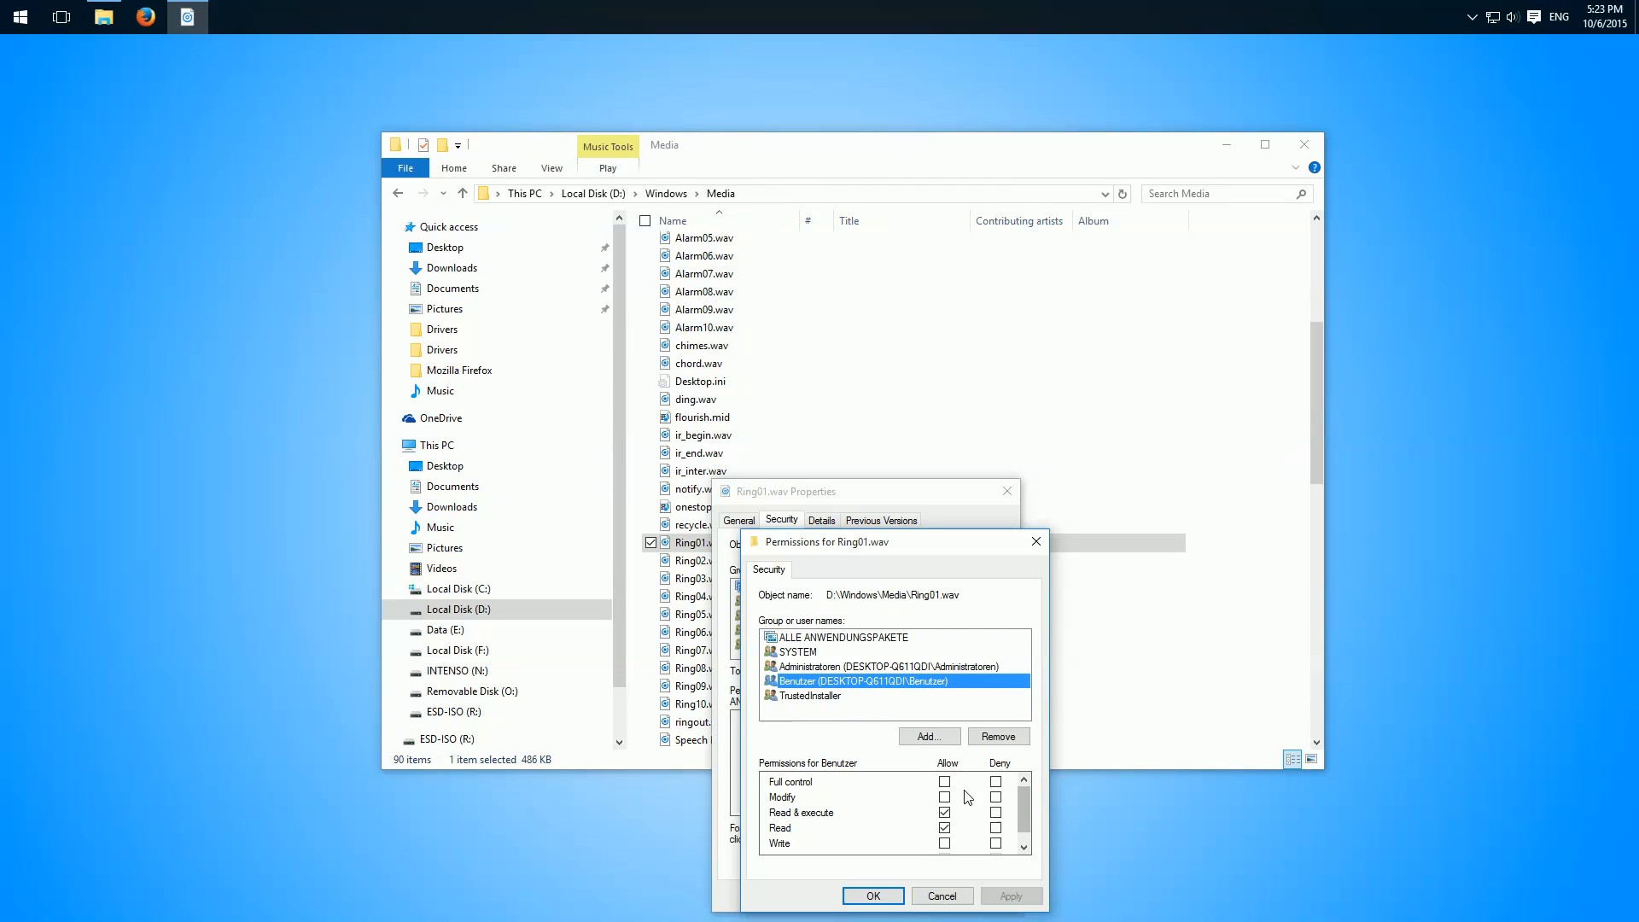
left_click(944, 781)
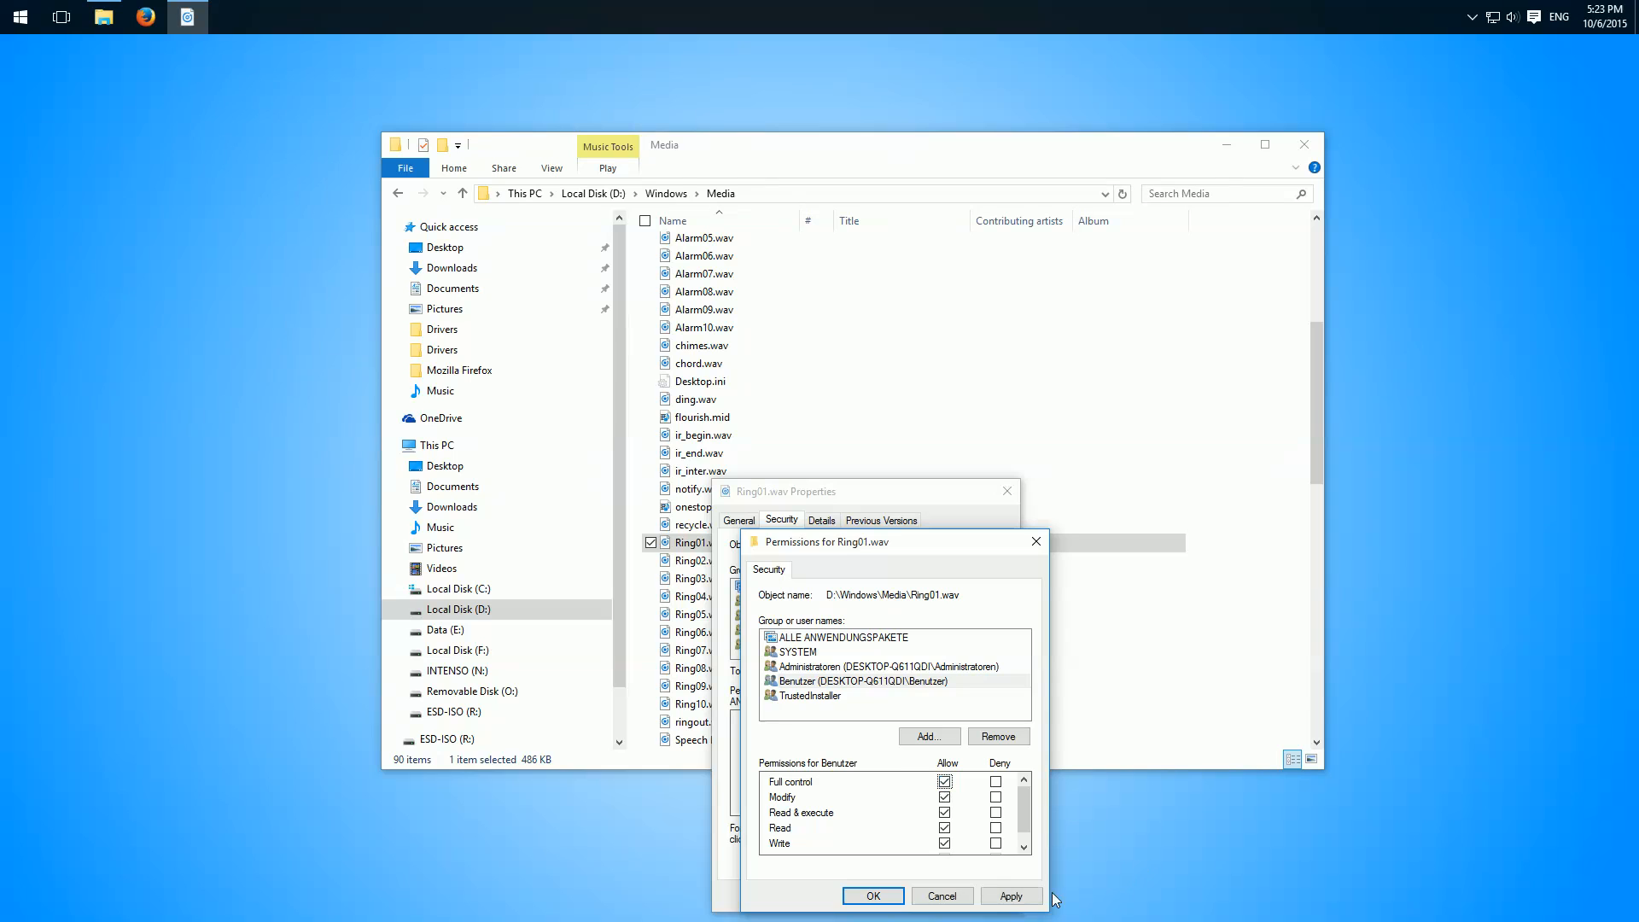
left_click(871, 895)
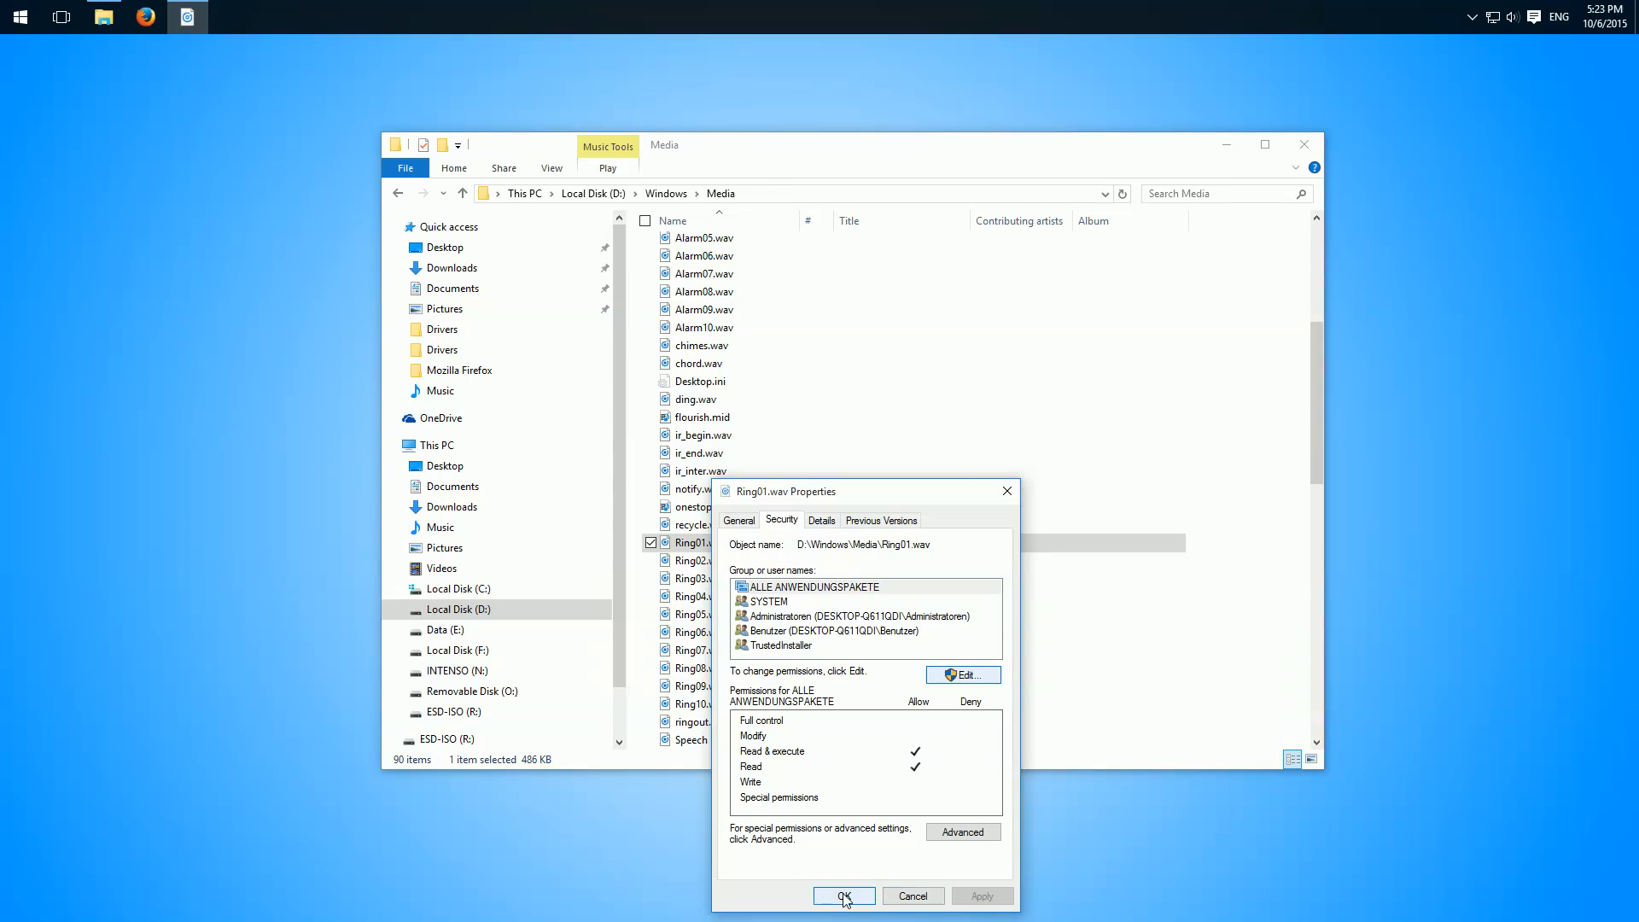
left_click(843, 895)
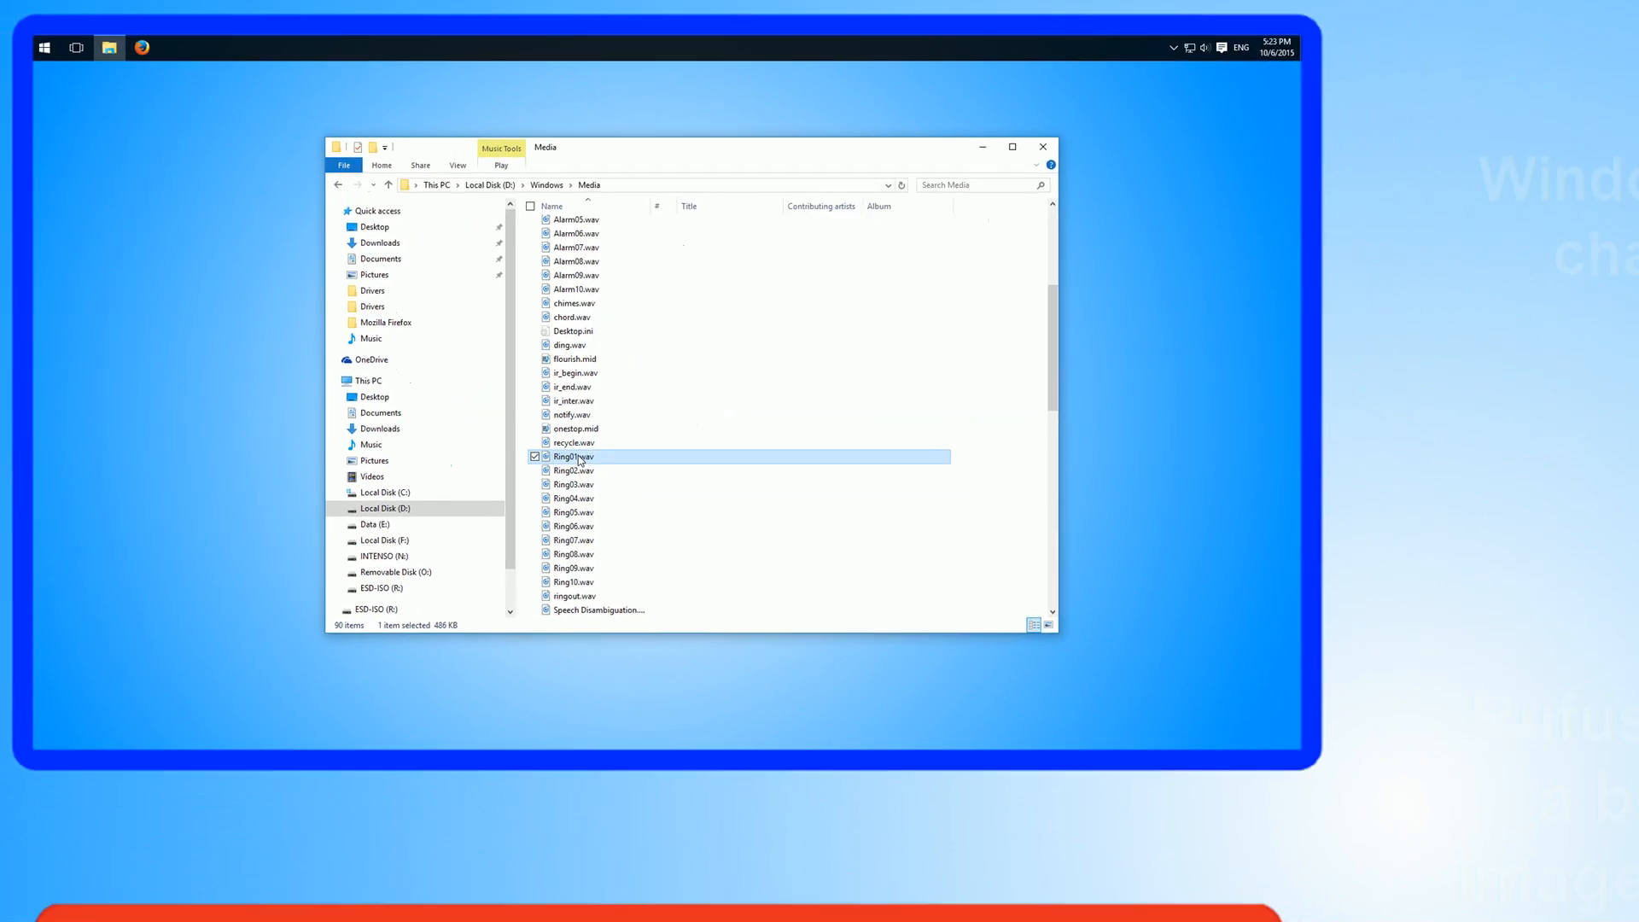